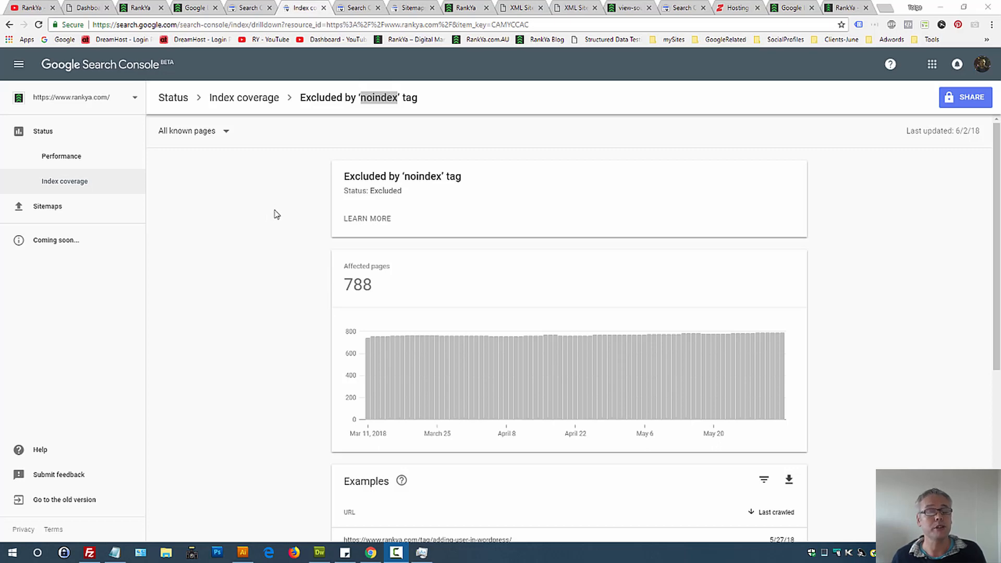
pyautogui.moveTo(406, 225)
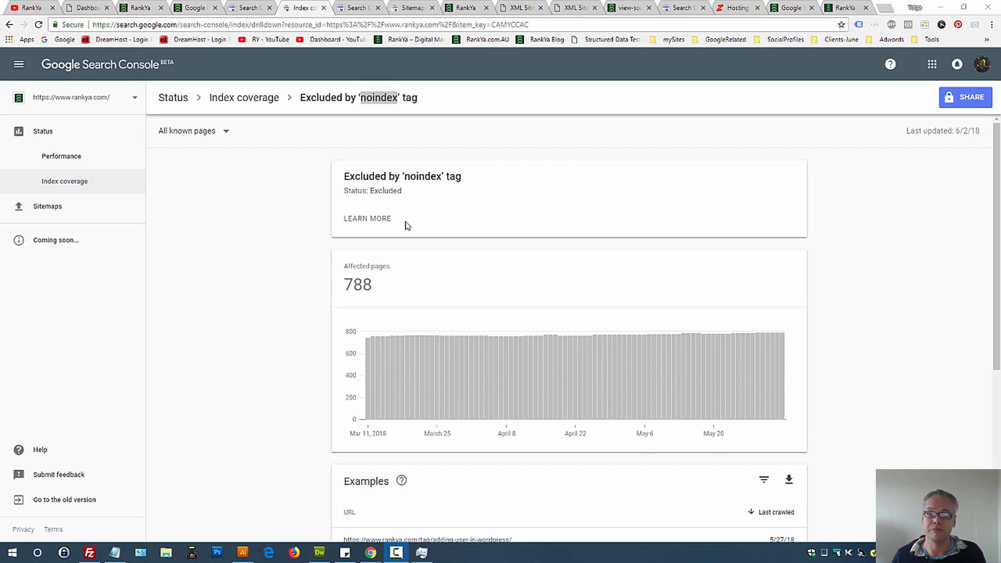
# - Open the page details for the adding-user-in-wordpress tag URL from the Examples table
pyautogui.scroll(-3)
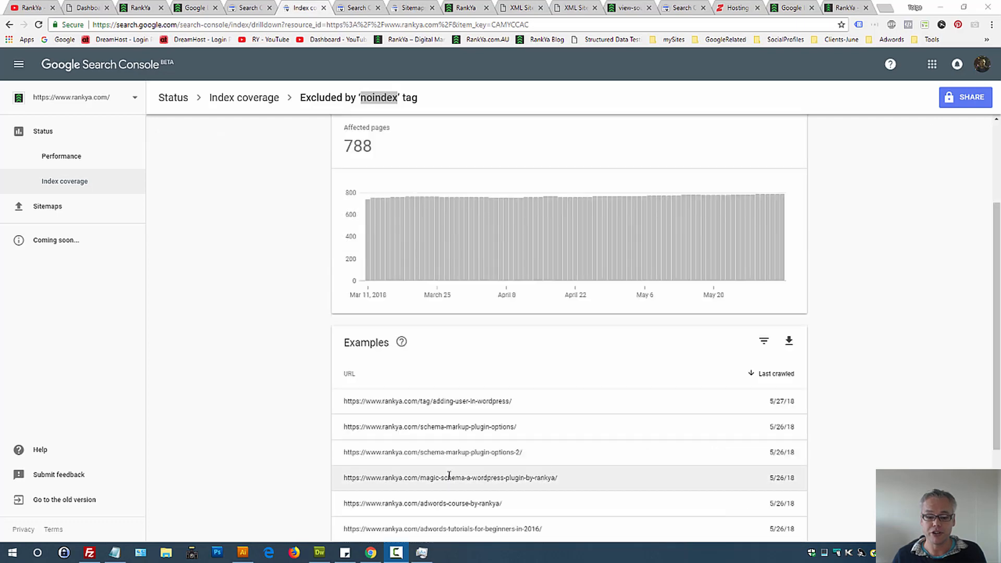
pyautogui.moveTo(427, 401)
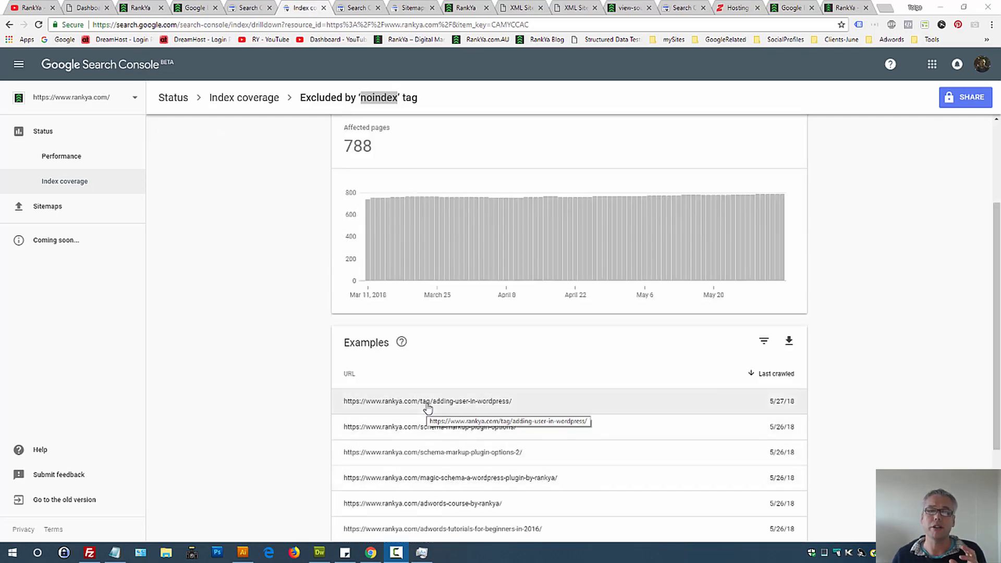
pyautogui.moveTo(465, 398)
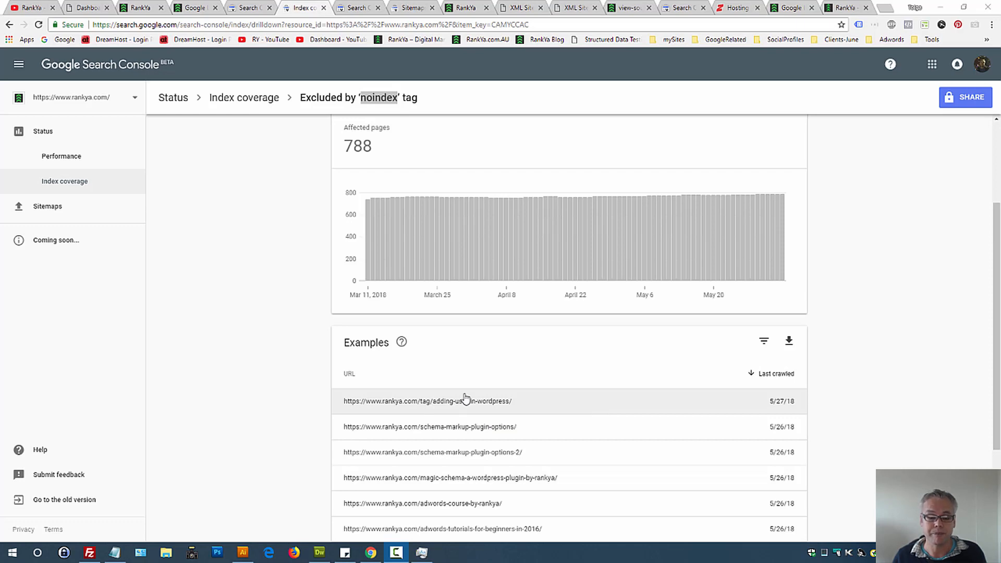
pyautogui.moveTo(399, 404)
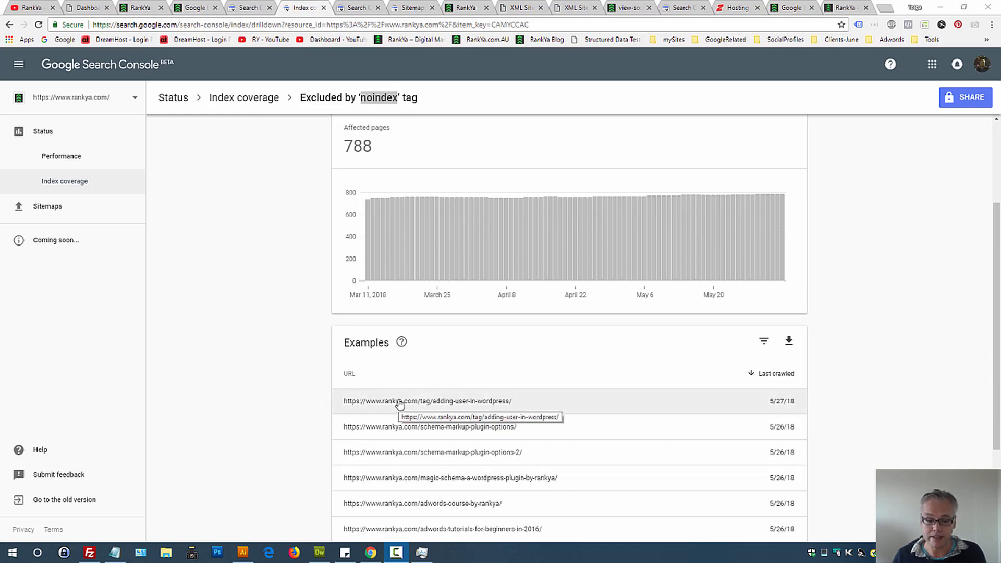
pyautogui.click(426, 400)
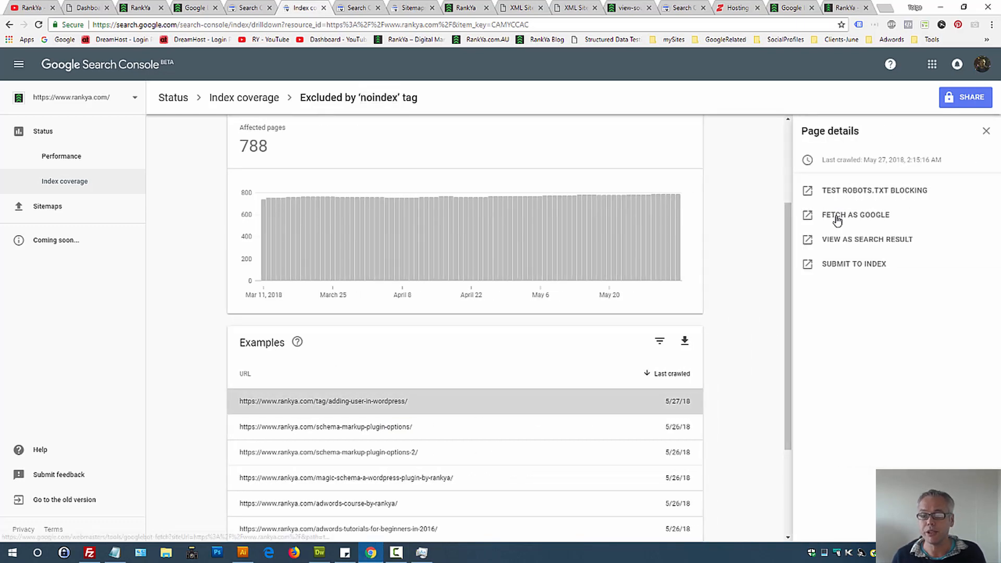
pyautogui.moveTo(855, 215)
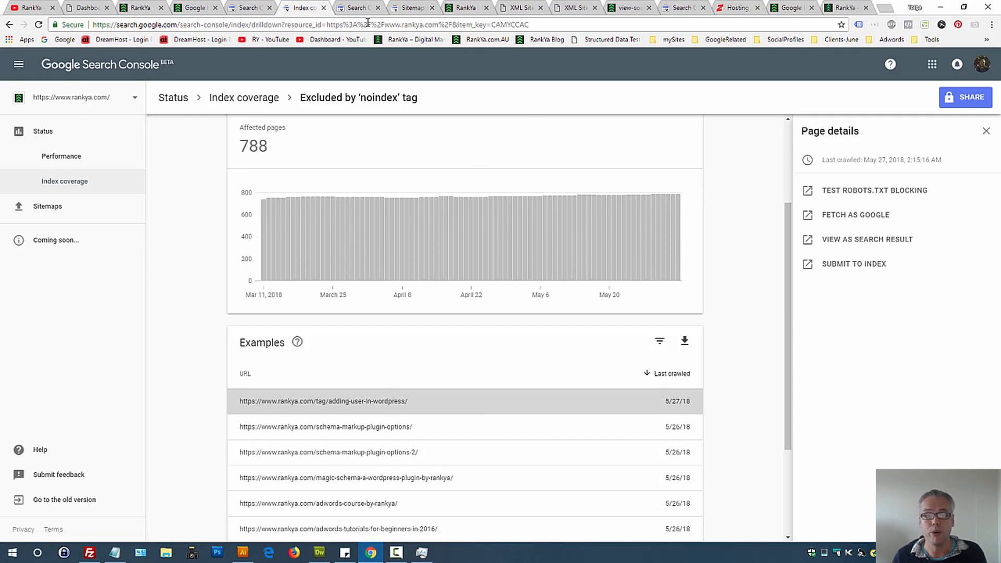
# - Run Fetch as Google on the tag page and view its rendering and downloaded HTTP response
pyautogui.click(854, 215)
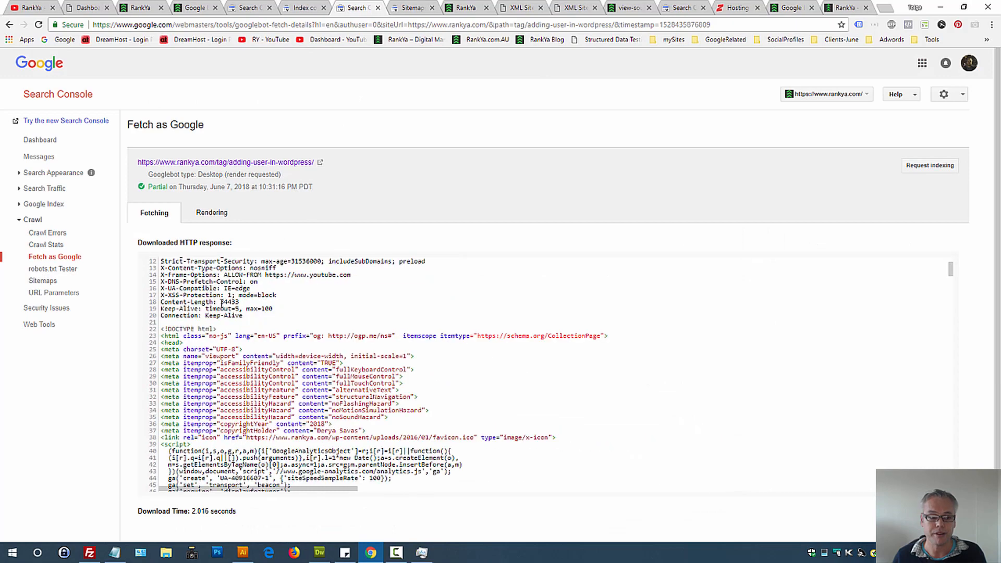
pyautogui.scroll(3)
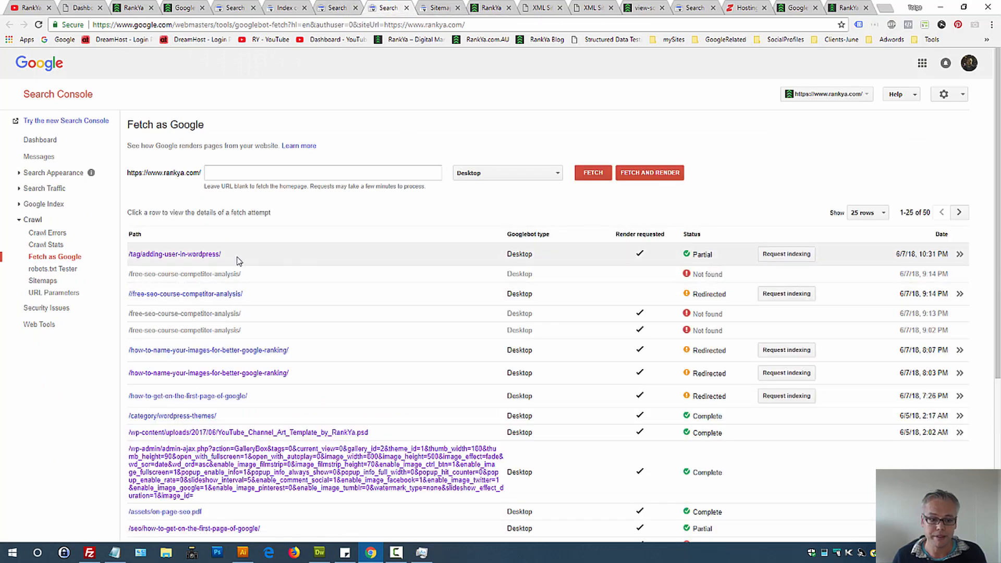
pyautogui.click(174, 253)
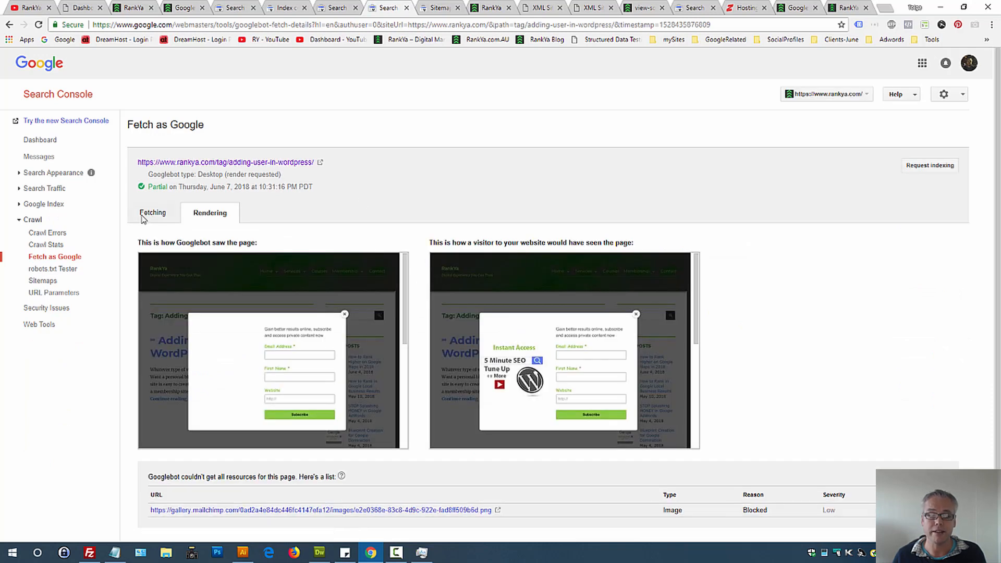
pyautogui.click(152, 213)
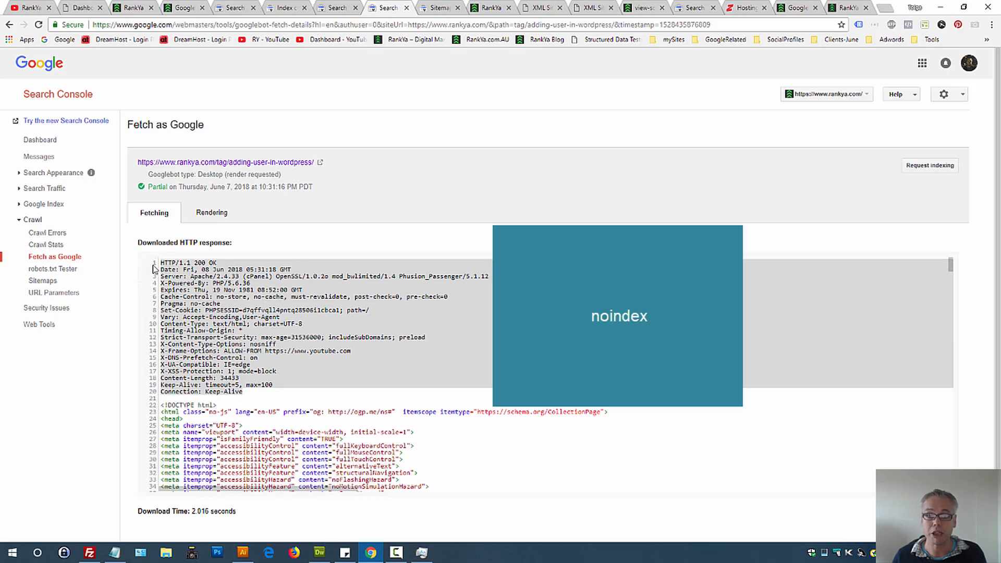
pyautogui.moveTo(411, 251)
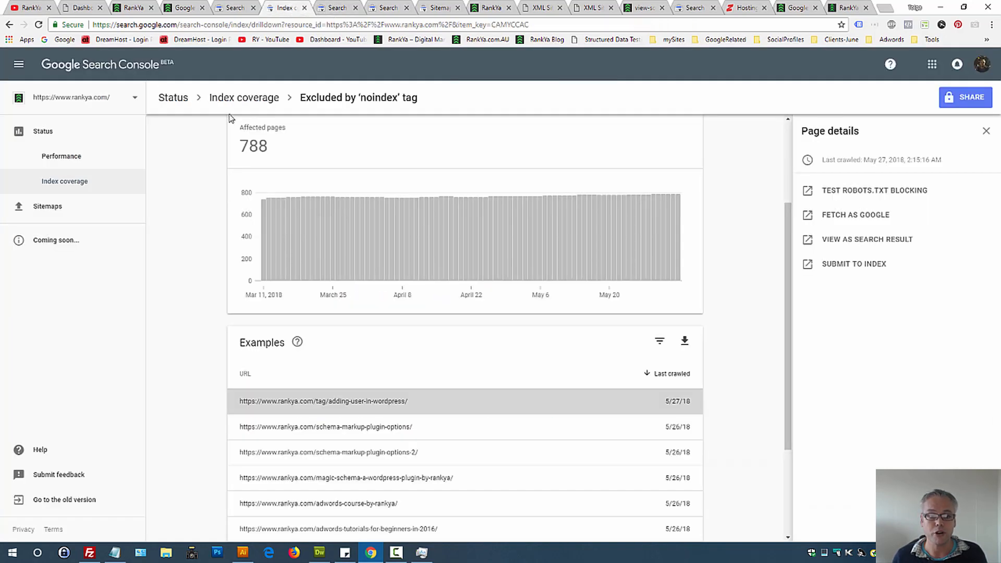
pyautogui.moveTo(358, 96)
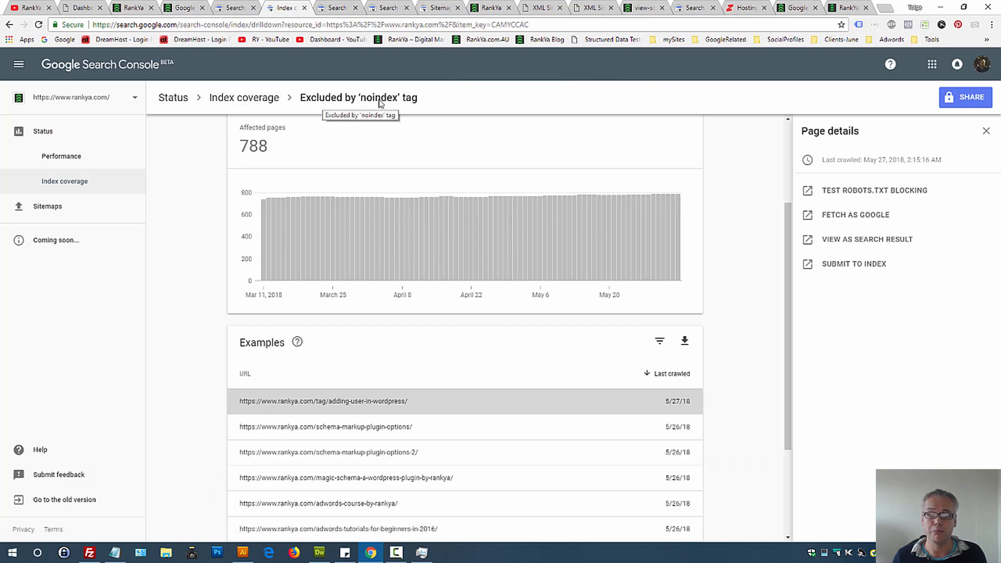
pyautogui.moveTo(403, 104)
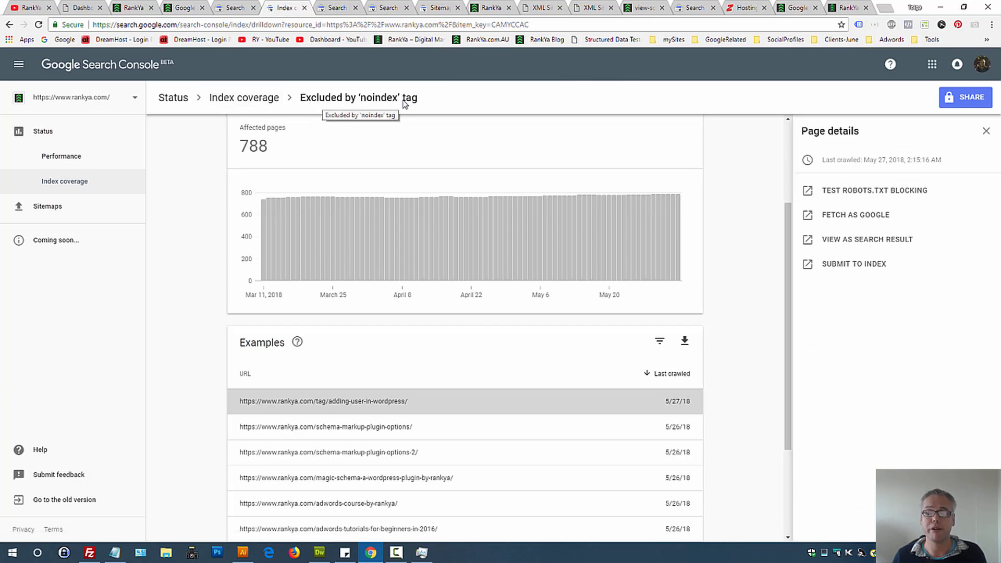
pyautogui.moveTo(200, 248)
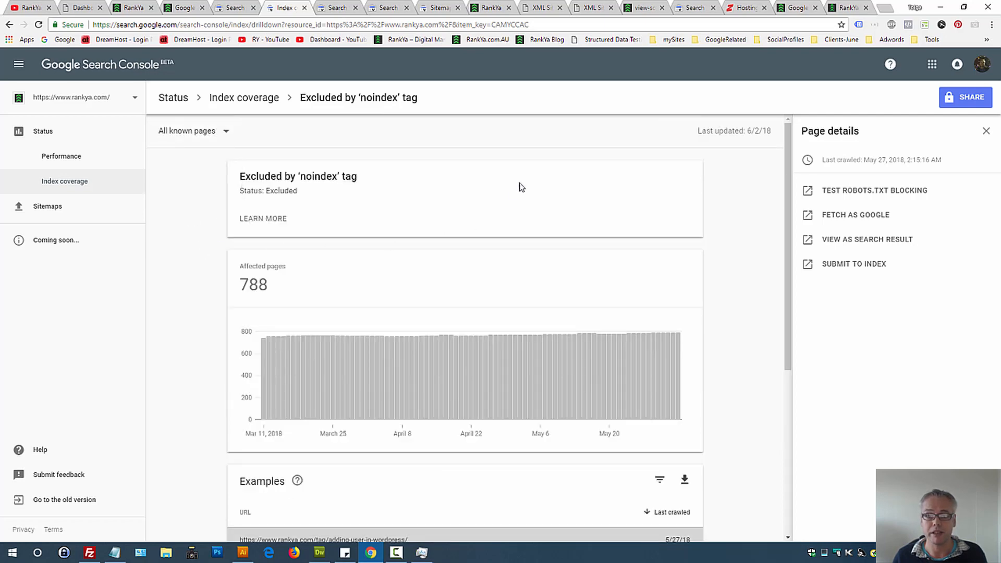
# - Revisit the post sitemap, then highlight the robots noindex meta tag in the tag page's source
pyautogui.click(591, 8)
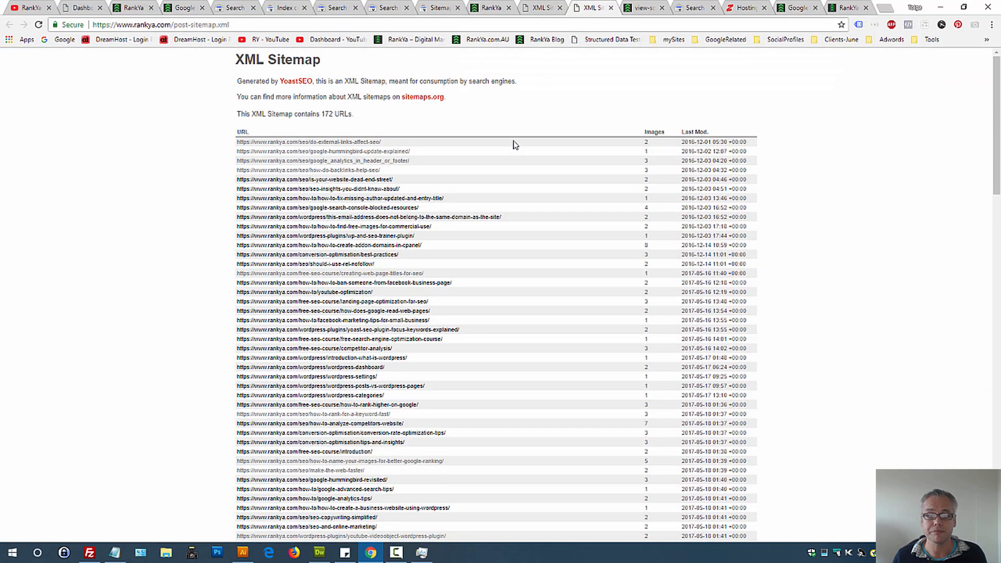
pyautogui.moveTo(625, 101)
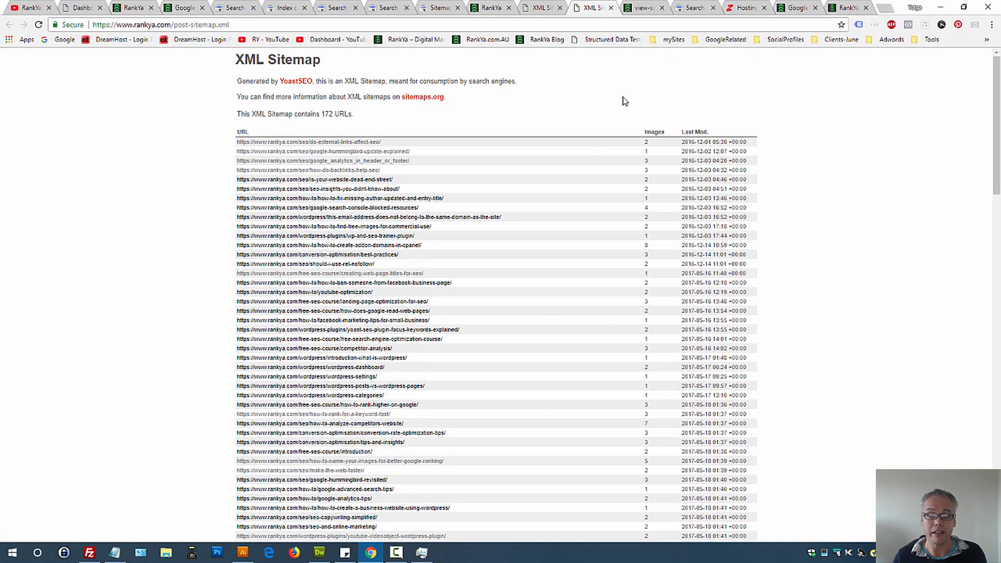
pyautogui.click(643, 8)
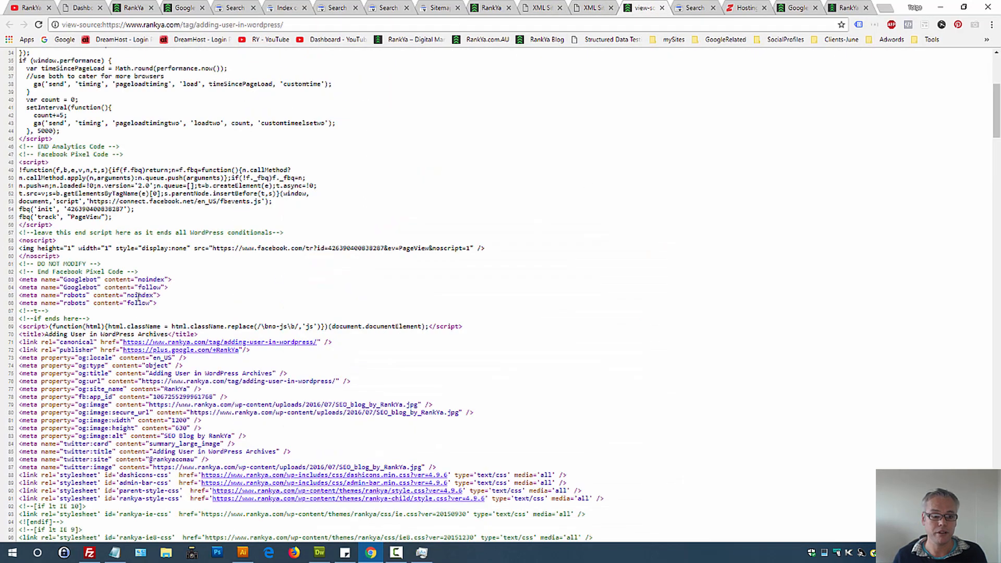
pyautogui.doubleClick(89, 295)
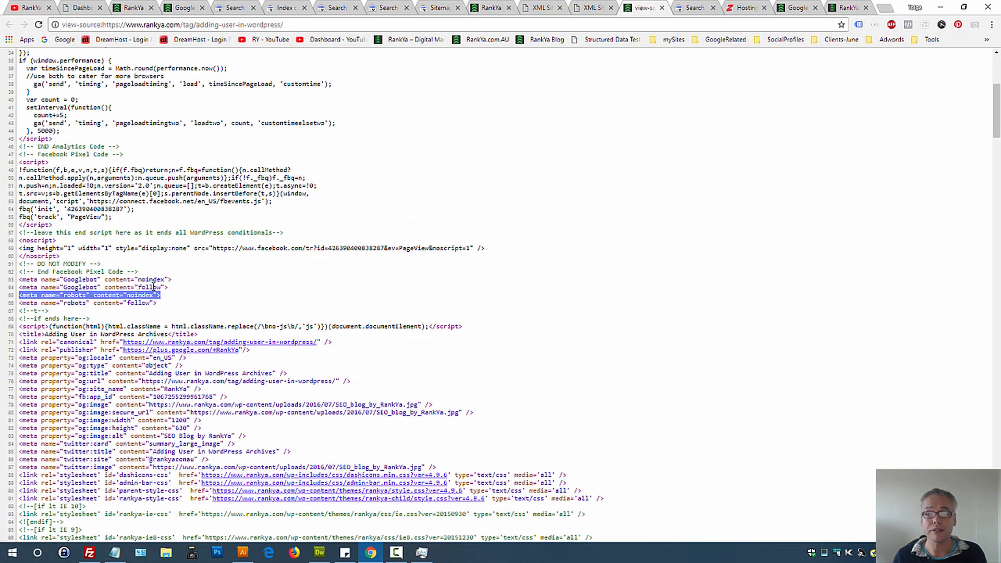
# - Check the noindex report and post sitemap again, then return to the tag page's source
pyautogui.click(420, 168)
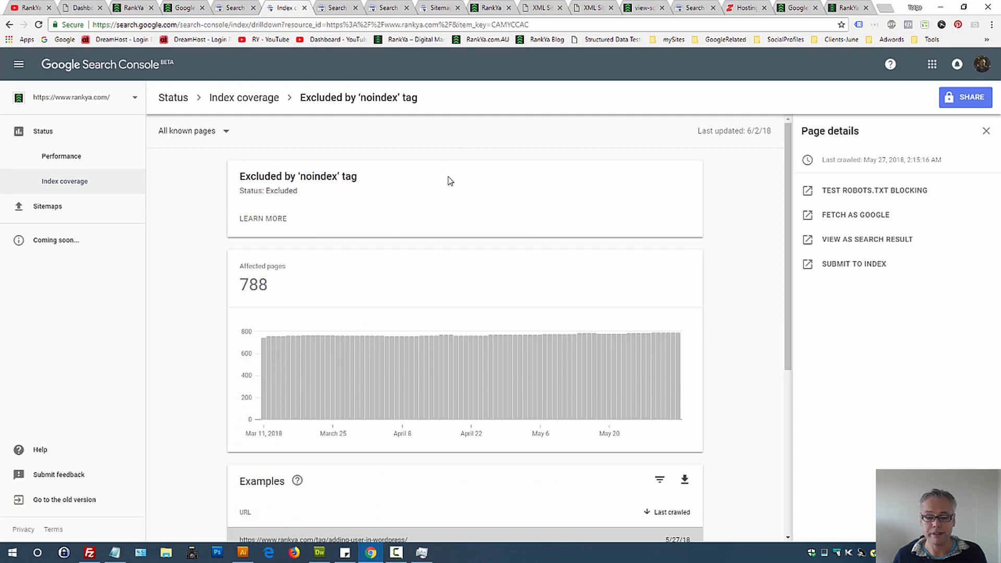
pyautogui.click(595, 7)
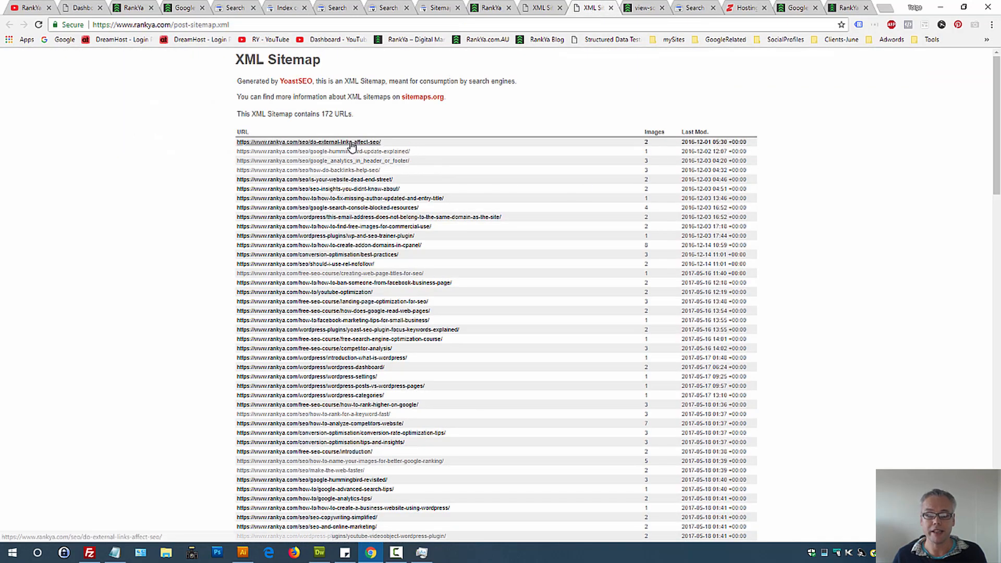
pyautogui.moveTo(349, 414)
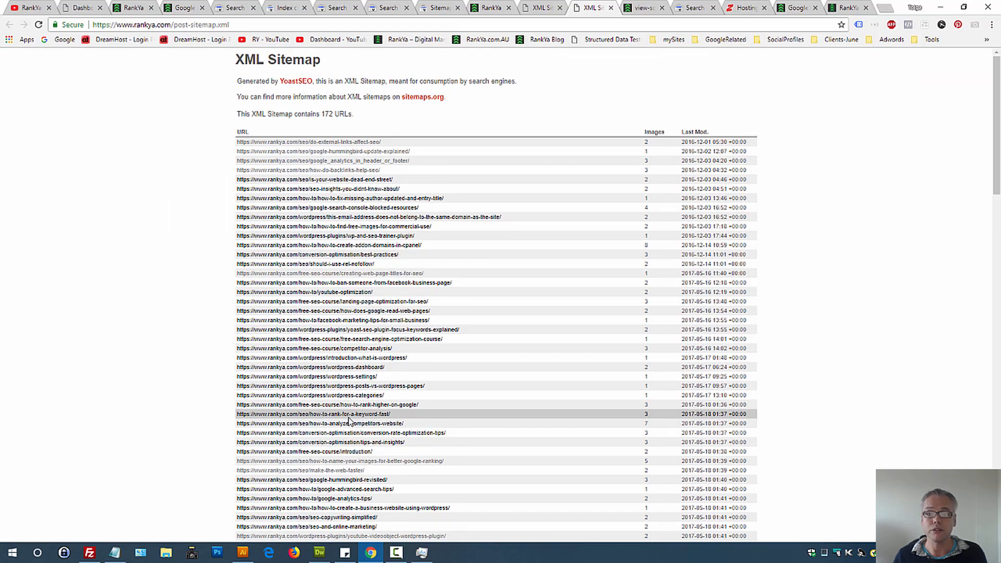
pyautogui.moveTo(351, 354)
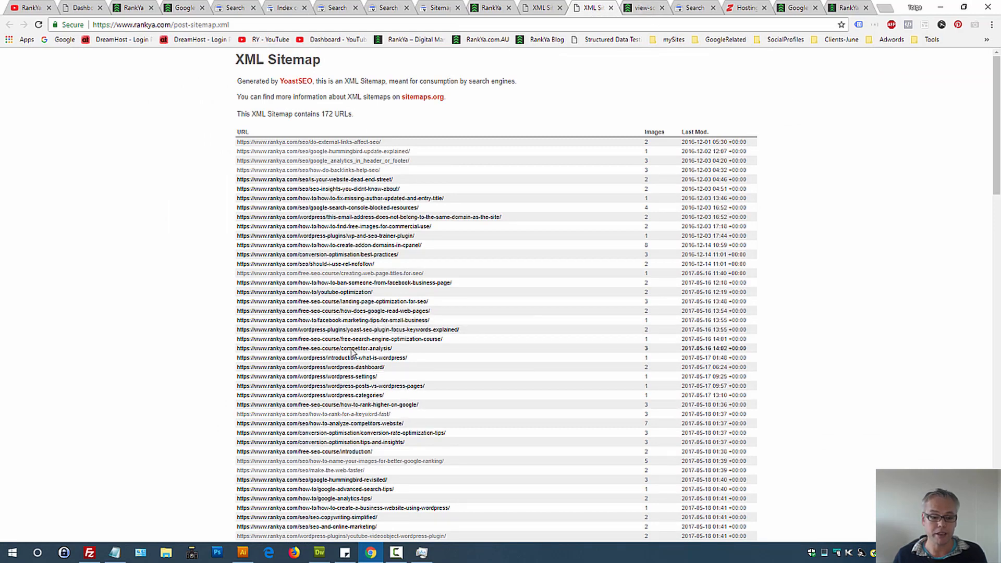
pyautogui.click(643, 7)
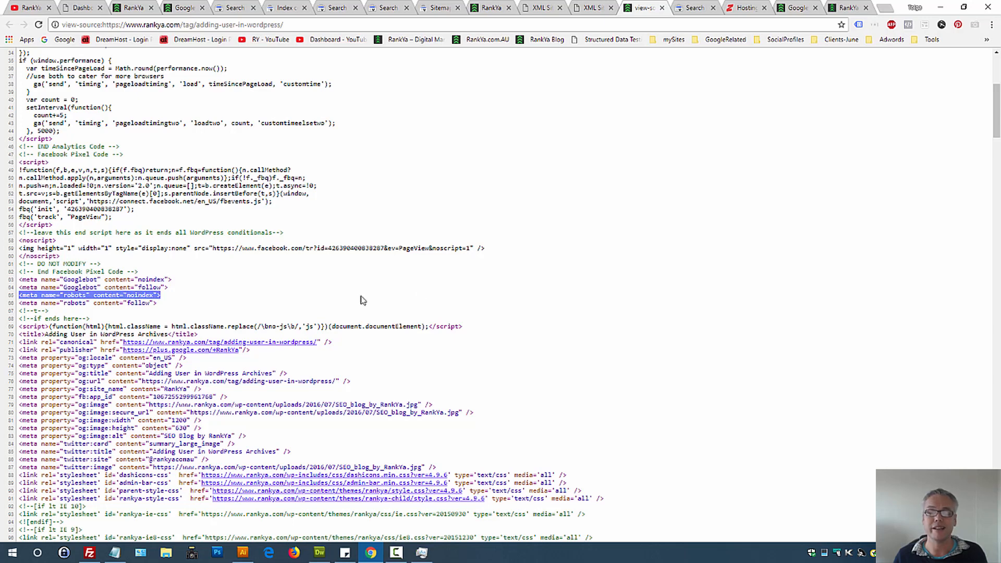
pyautogui.moveTo(582, 14)
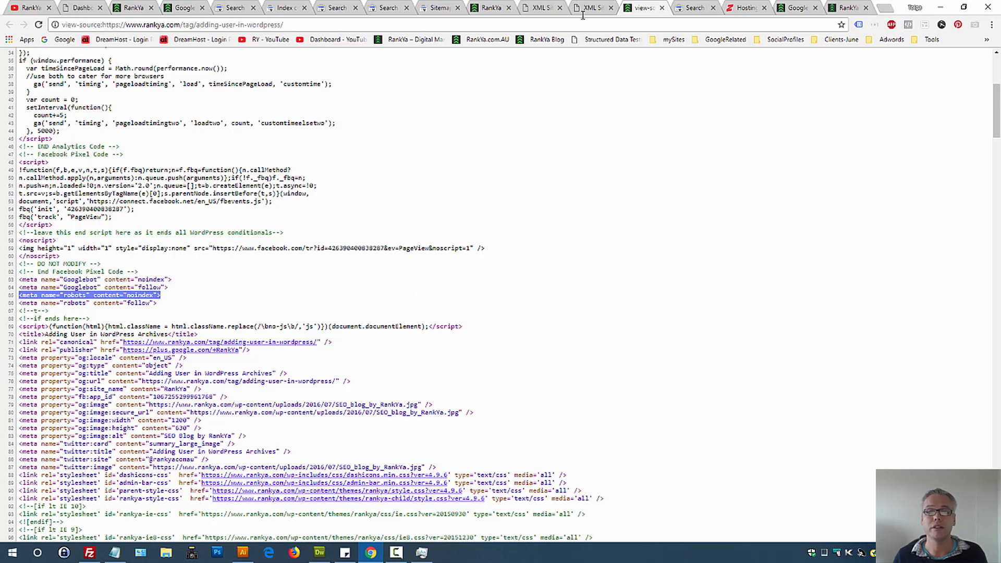
# - Filter the noindex exclusion report to page-sitemap.xml pages, which shows no data
pyautogui.click(286, 7)
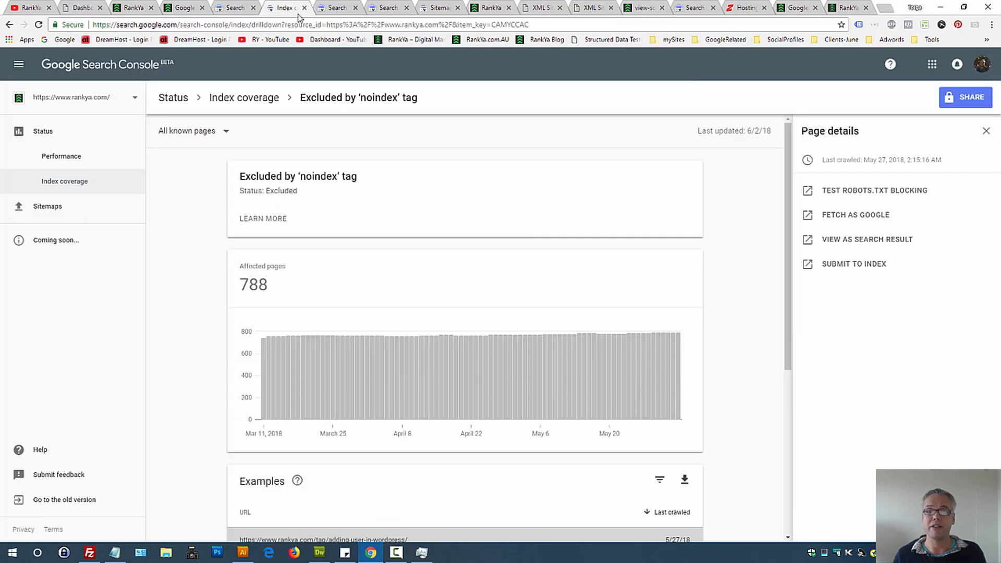
pyautogui.moveTo(436, 231)
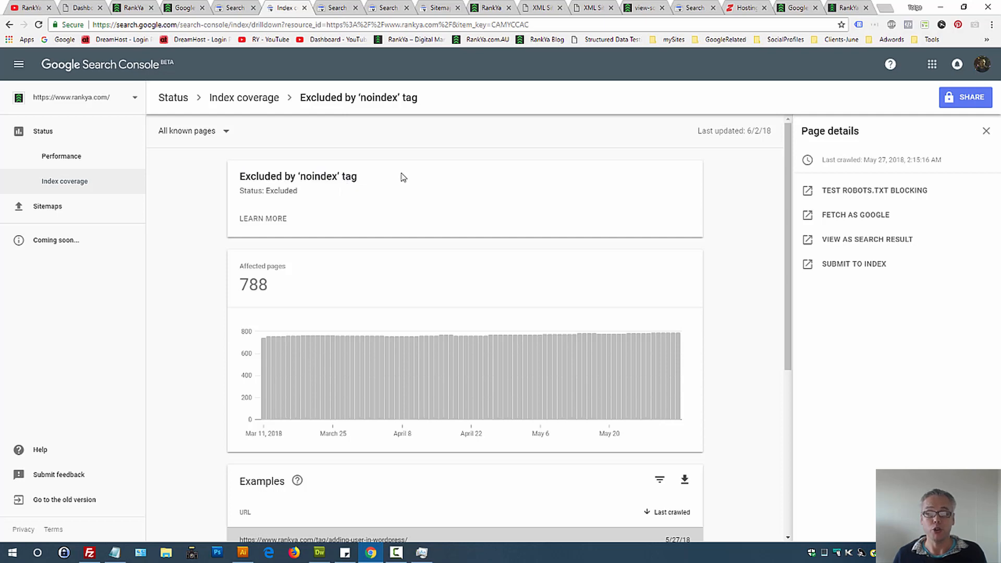
pyautogui.moveTo(225, 138)
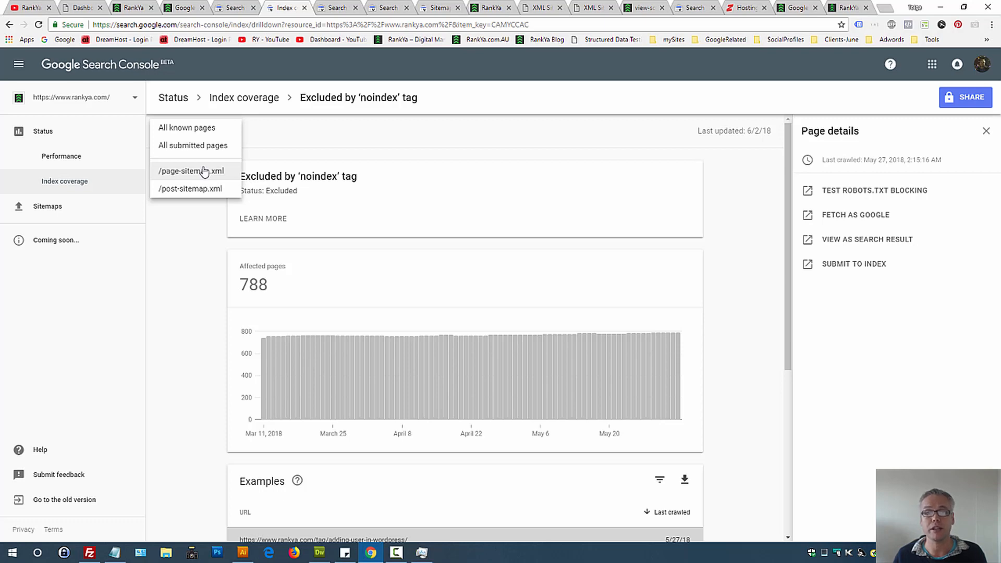
pyautogui.click(192, 170)
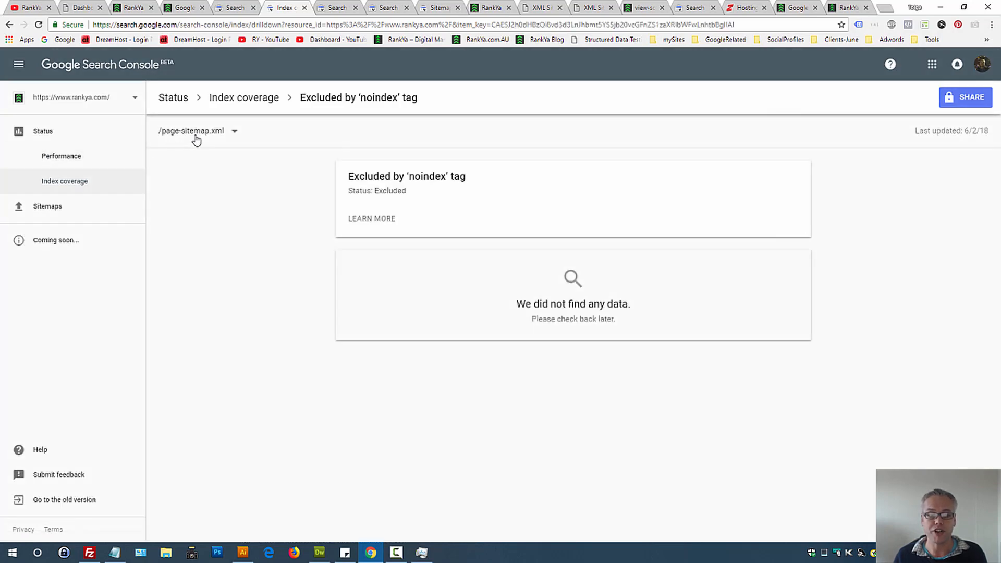
pyautogui.click(233, 132)
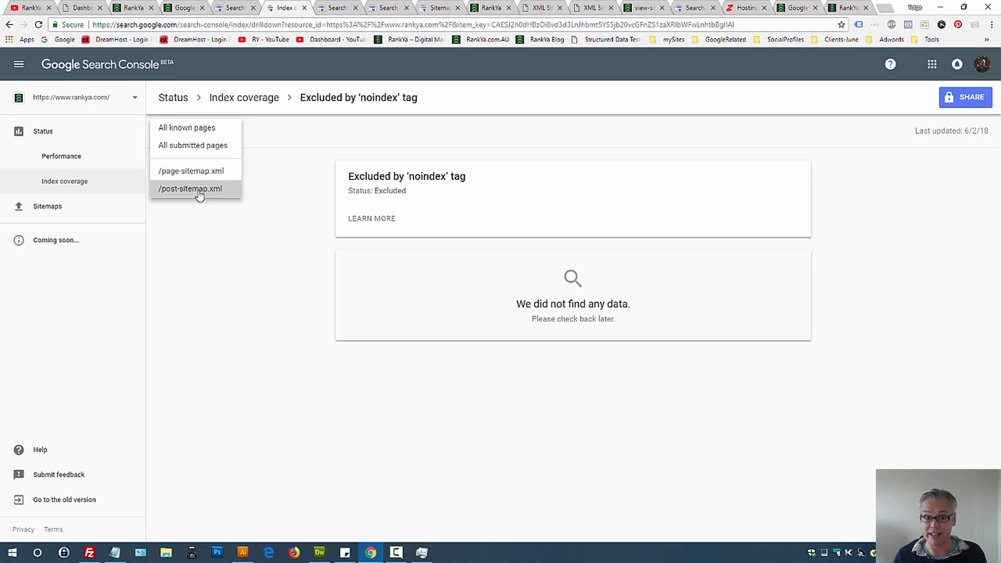
# - Filter the report to post-sitemap.xml pages and highlight 'noindex' in the report title
pyautogui.click(188, 189)
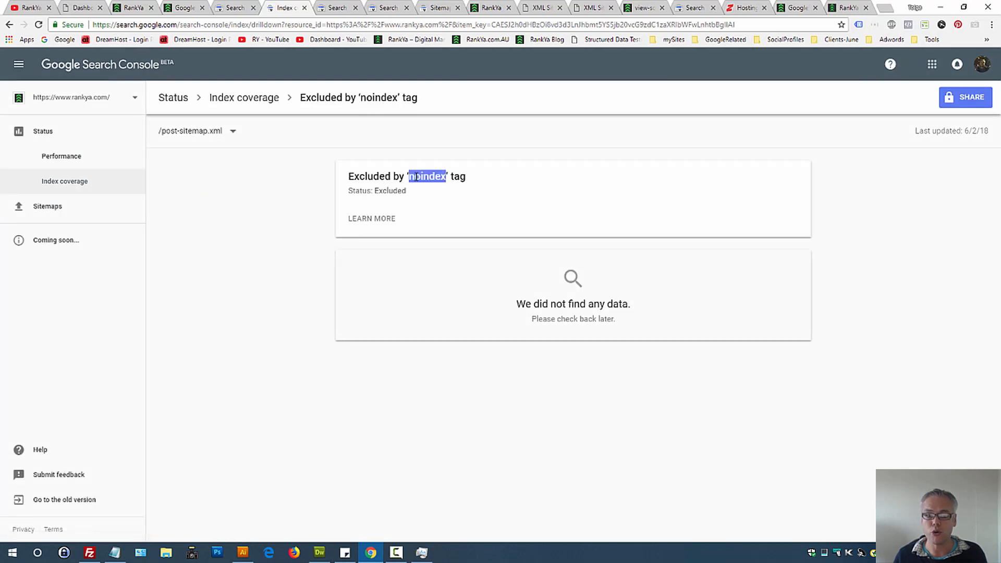
pyautogui.tripleClick(406, 176)
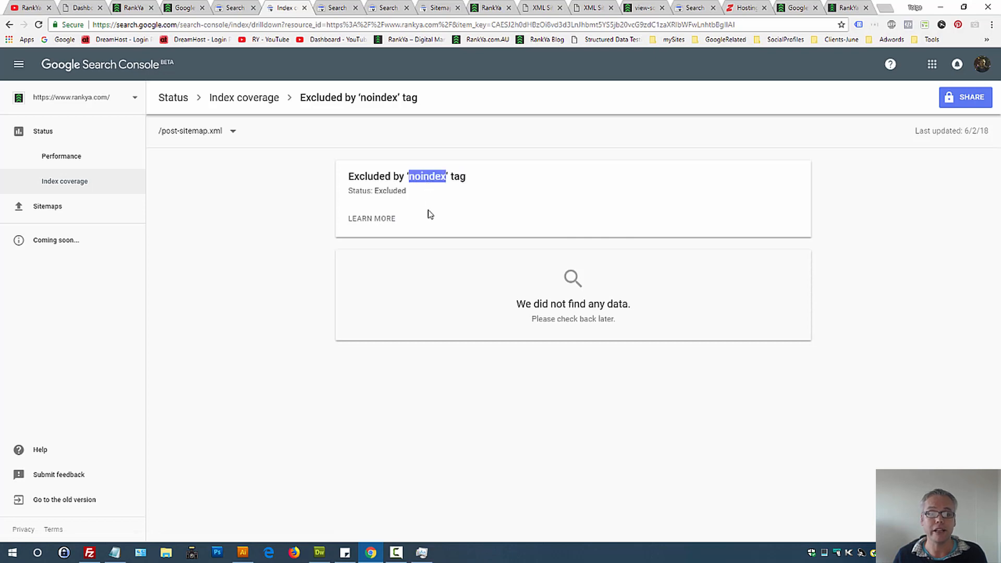
pyautogui.moveTo(451, 191)
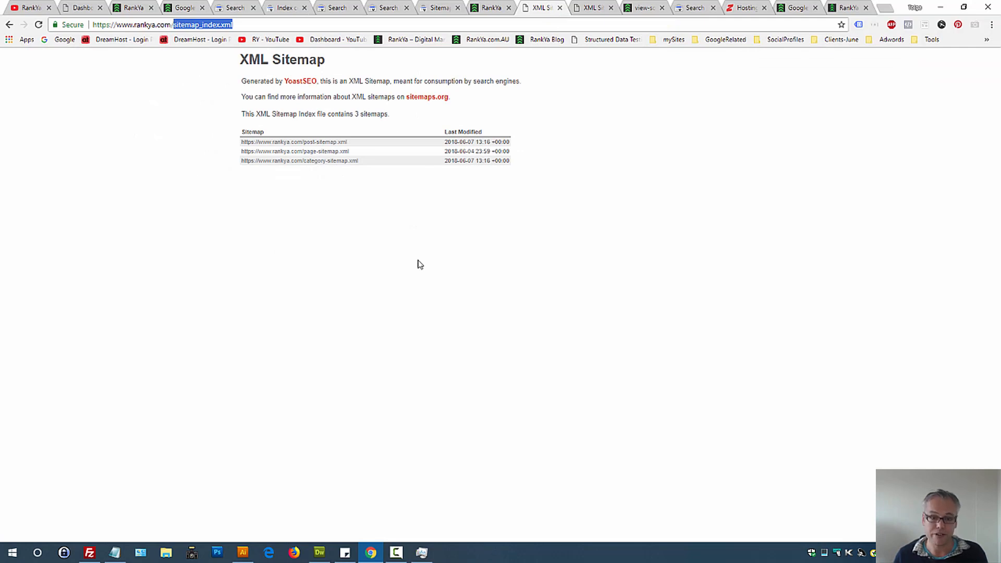
pyautogui.click(286, 7)
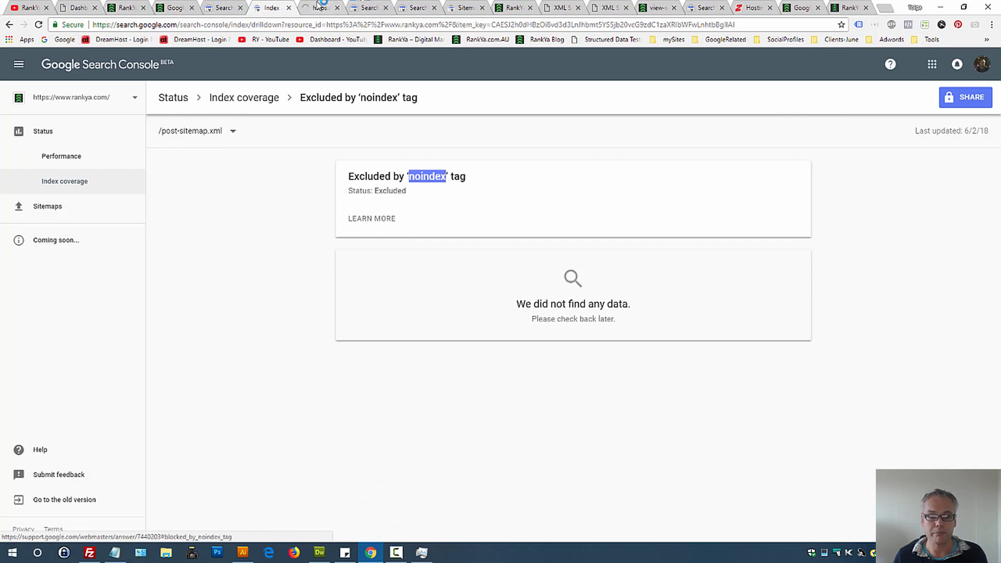
# - Enter sitemap_index.xml as a new sitemap address on the Sitemaps page without submitting it
pyautogui.click(47, 205)
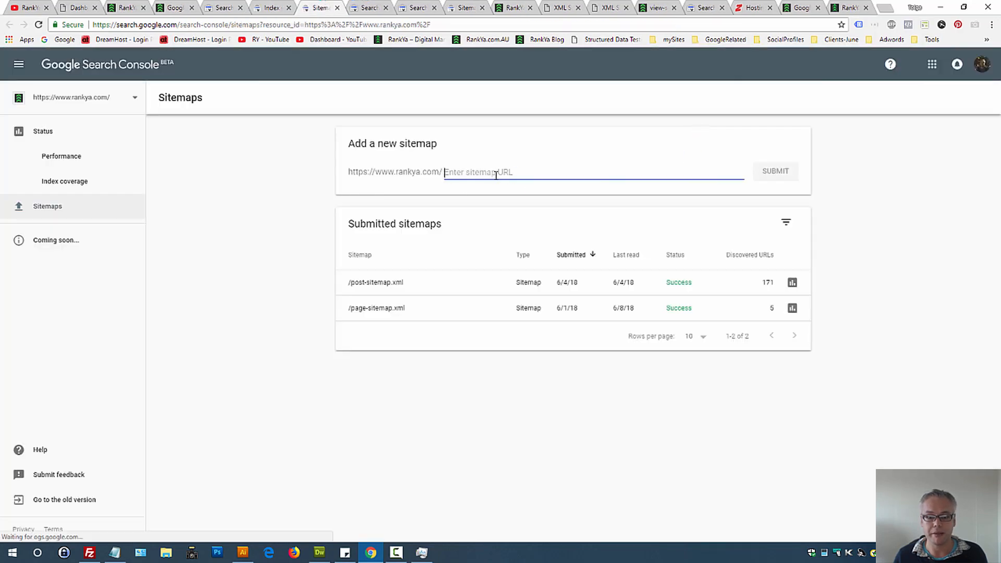
pyautogui.write('sitemap_index.xml')
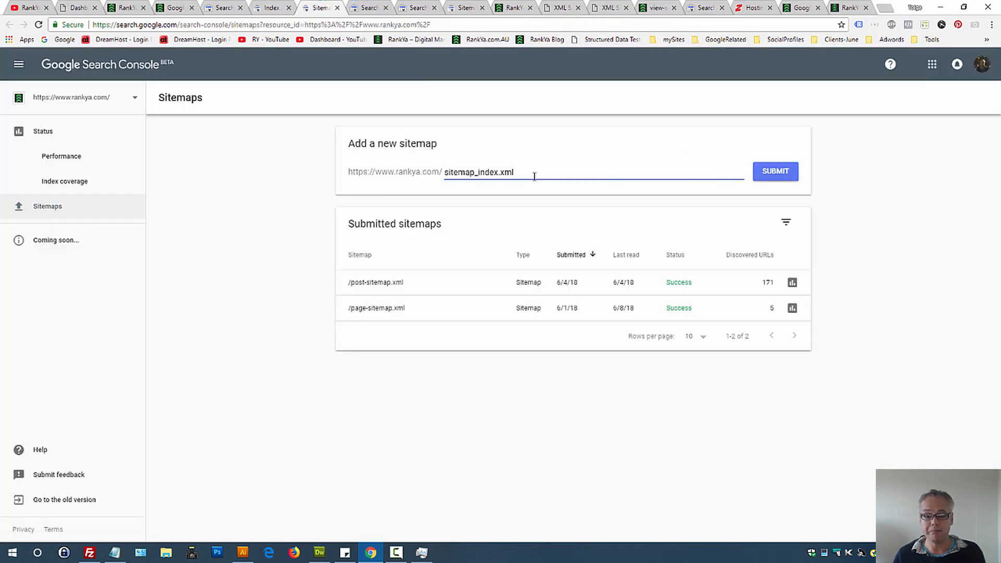
pyautogui.doubleClick(478, 172)
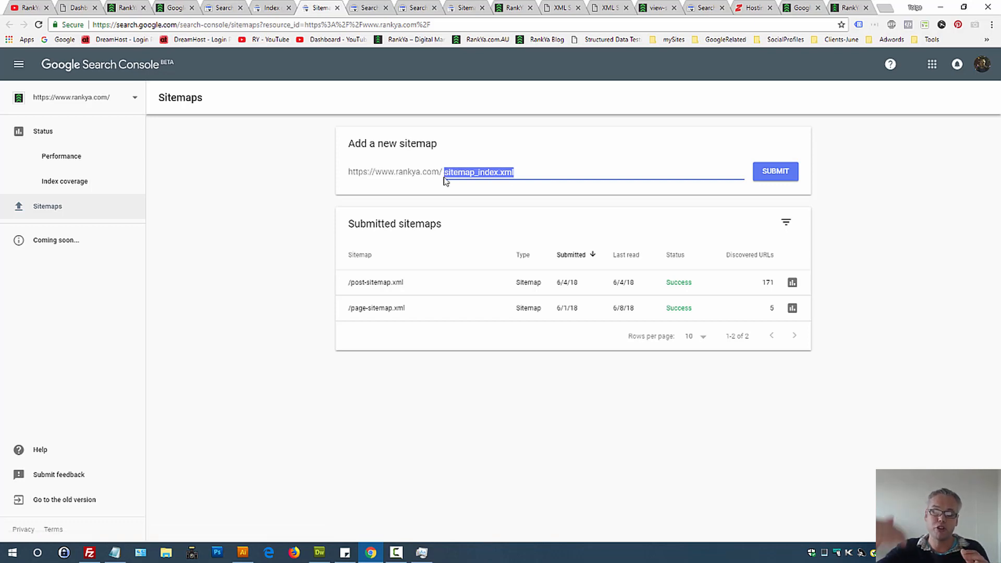
pyautogui.moveTo(482, 139)
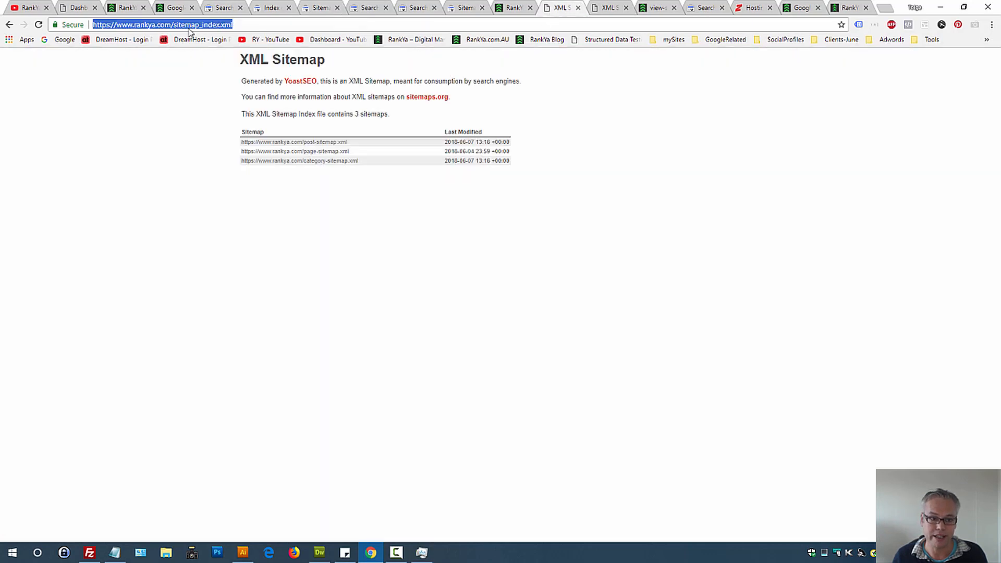
pyautogui.moveTo(278, 17)
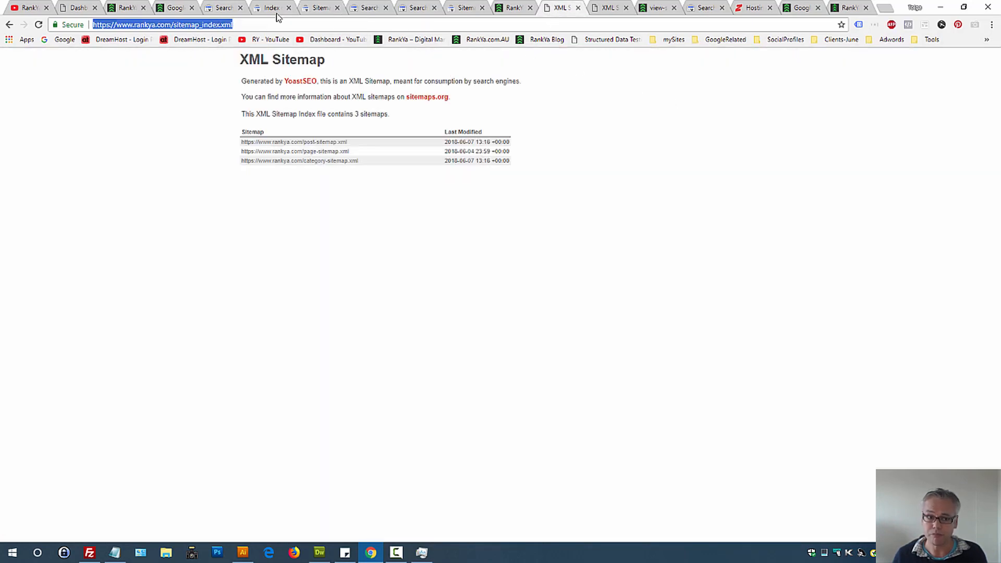
pyautogui.moveTo(189, 156)
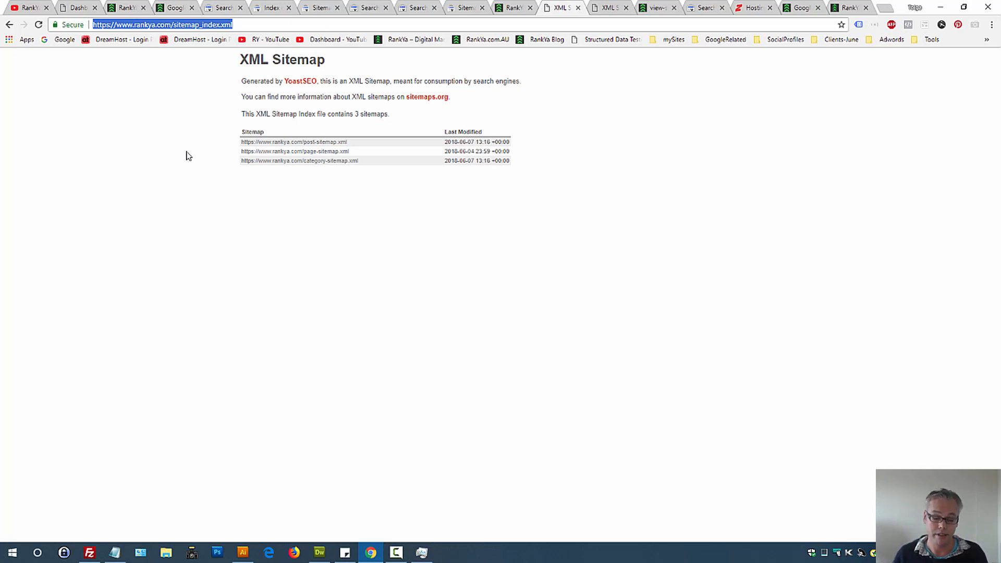
pyautogui.moveTo(233, 211)
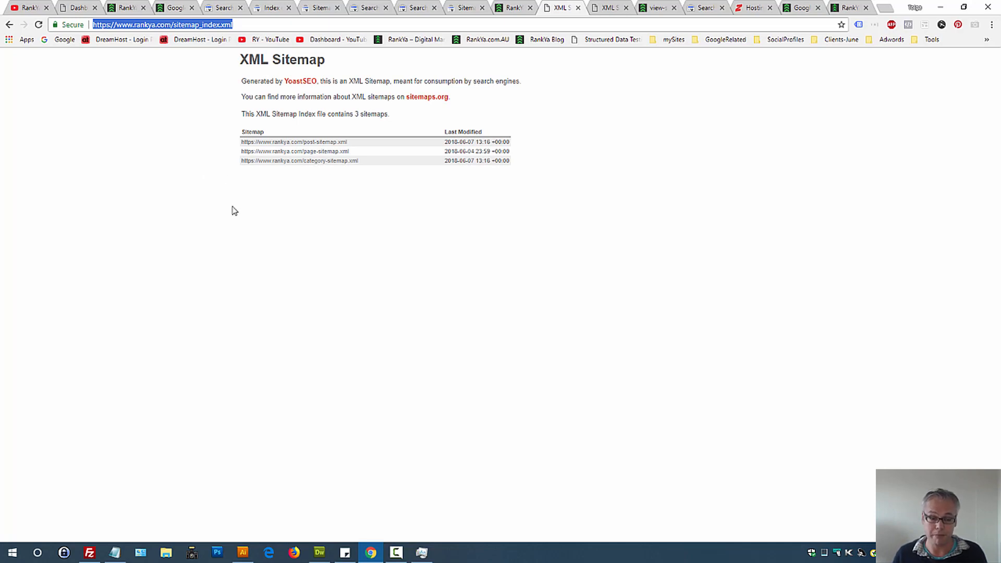
pyautogui.moveTo(209, 19)
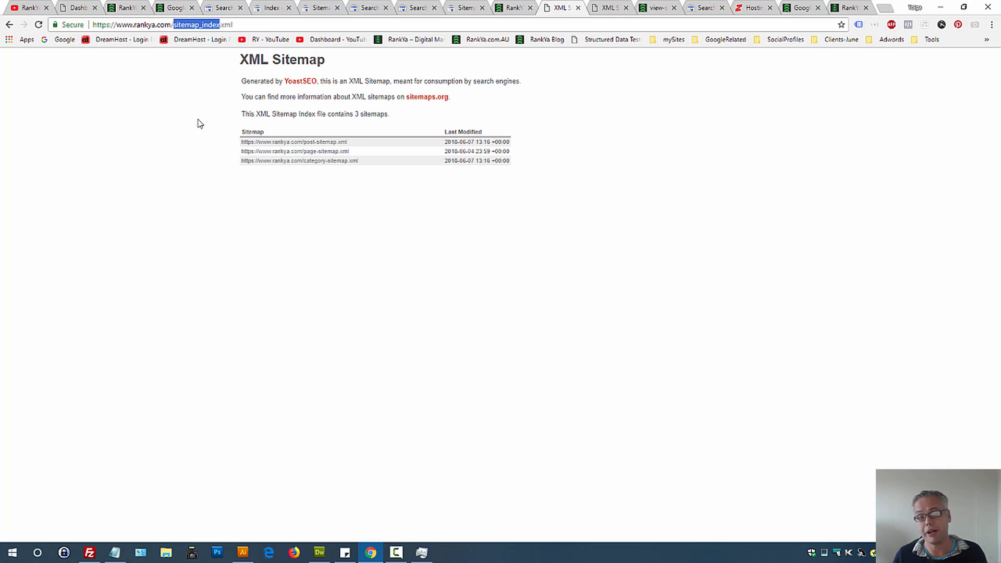
pyautogui.moveTo(198, 135)
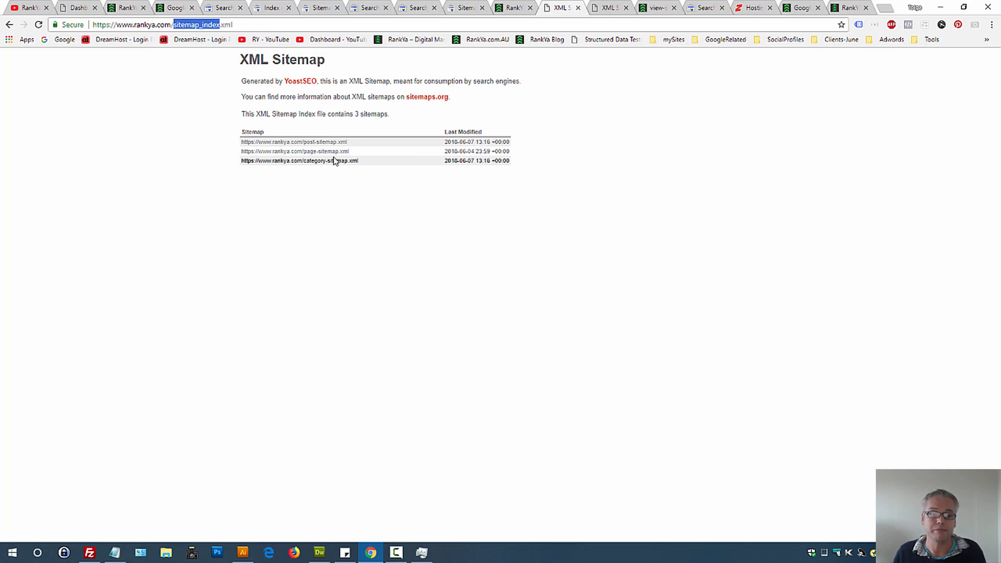
pyautogui.moveTo(416, 172)
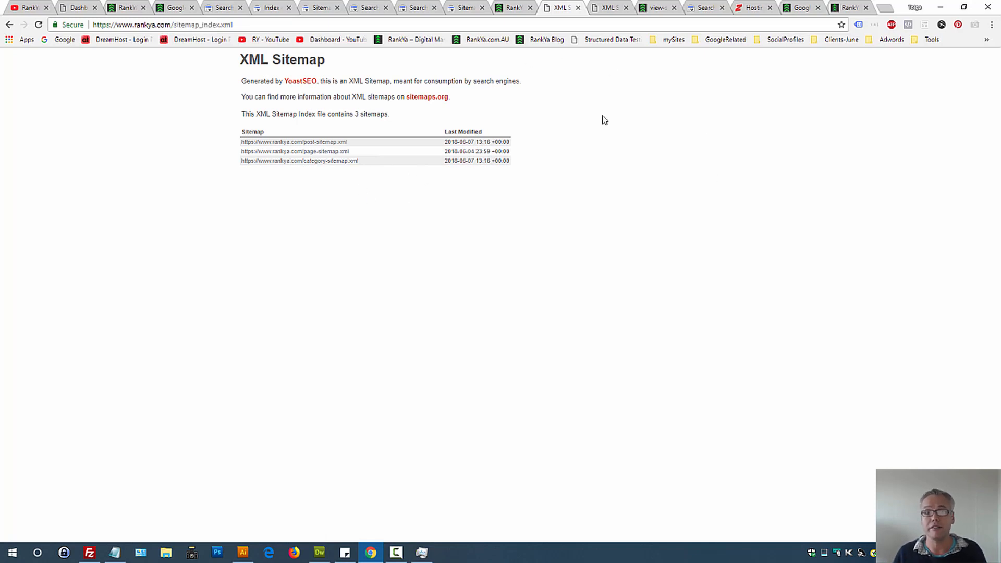
pyautogui.moveTo(515, 8)
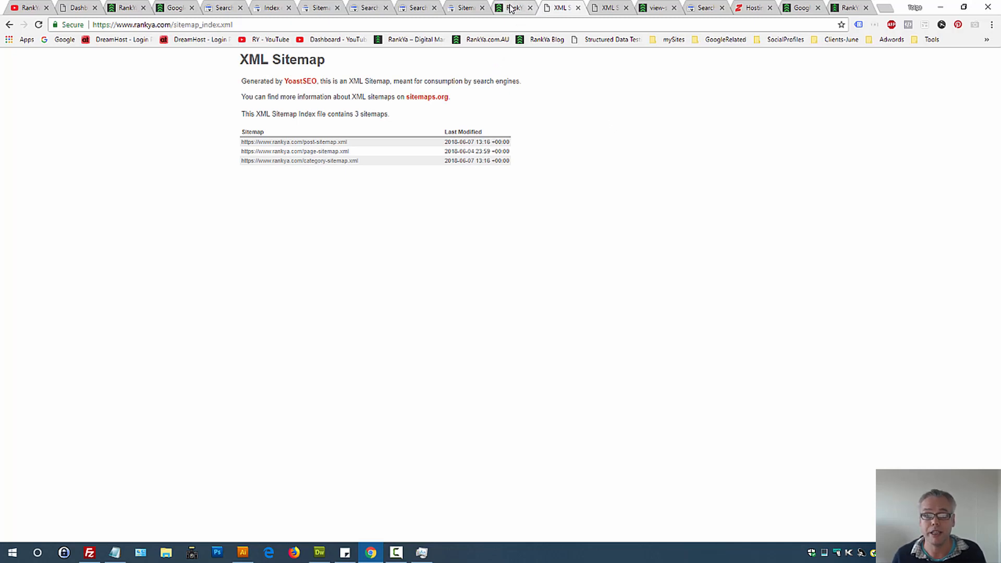
# - Revisit the RankYa home page and post sitemap, then bring up the tag page's source with its noindex tags
pyautogui.click(508, 7)
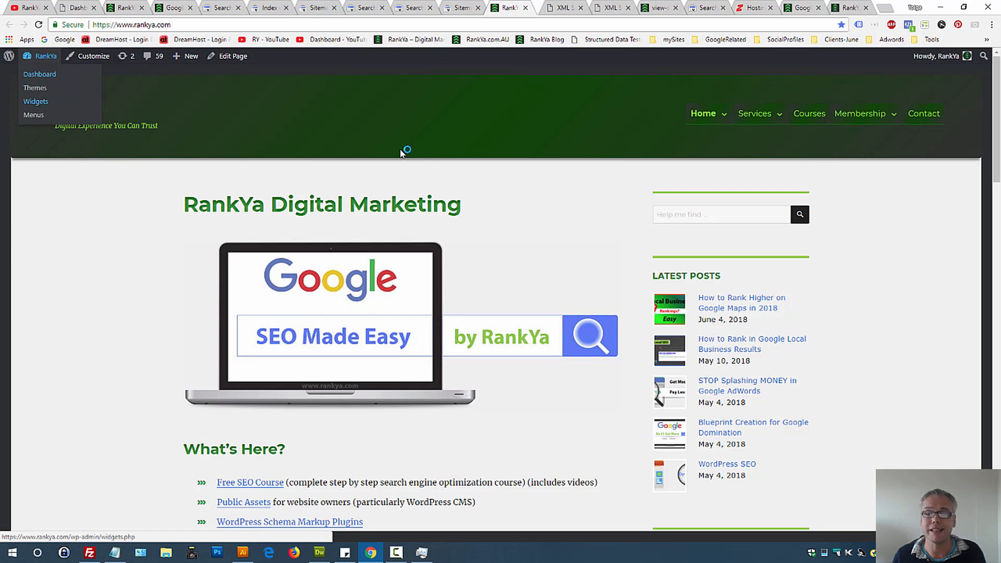
pyautogui.click(39, 74)
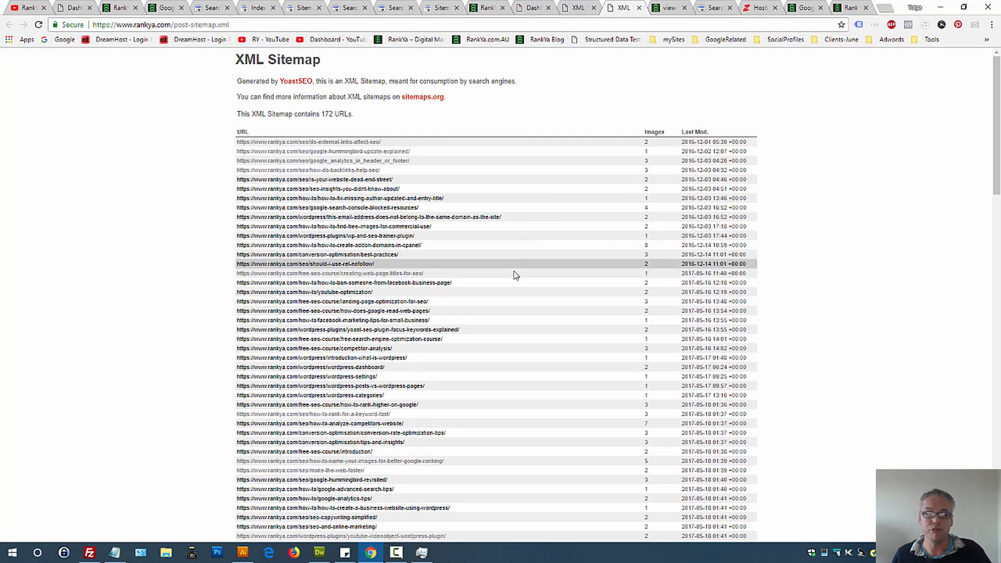
pyautogui.moveTo(515, 273)
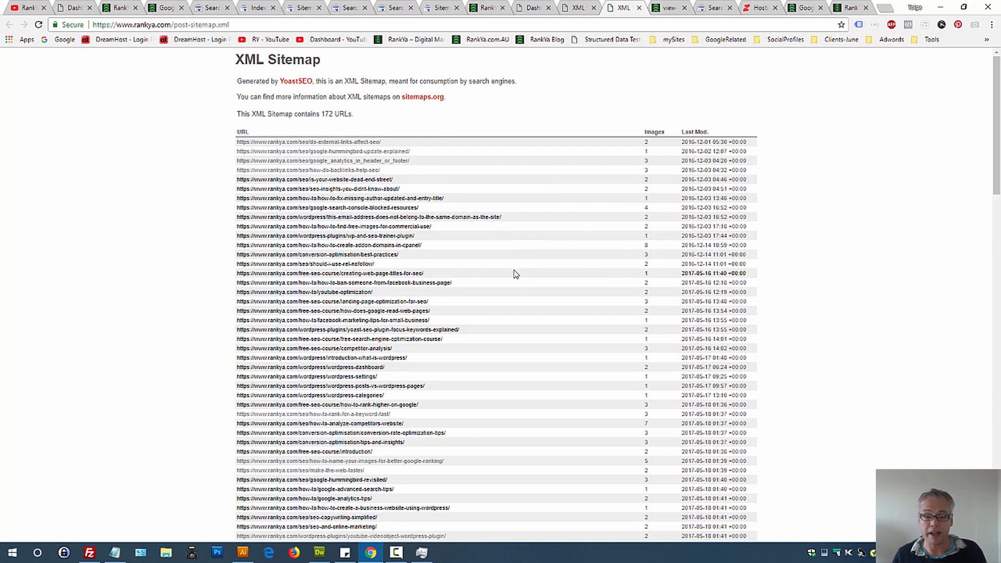
pyautogui.moveTo(536, 263)
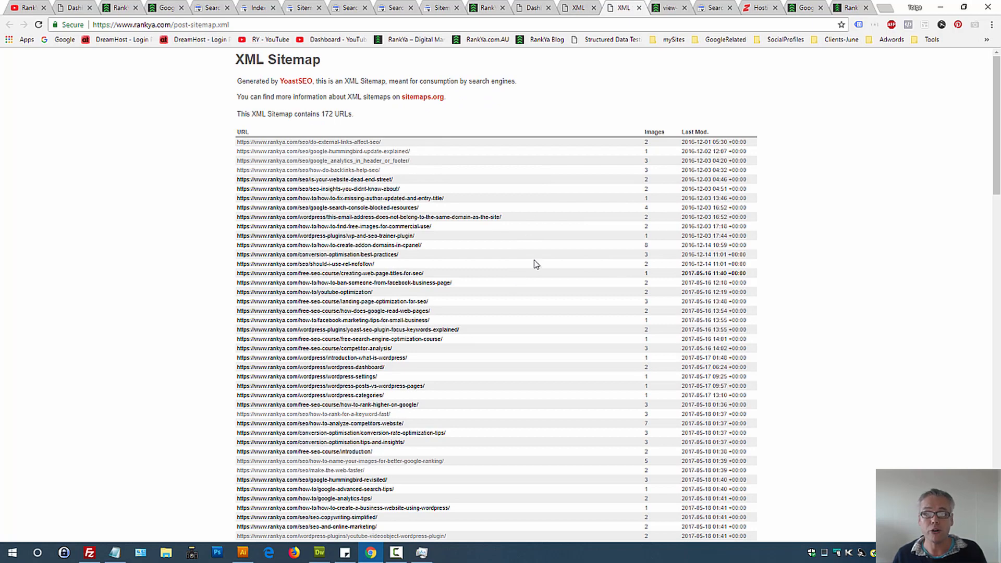
pyautogui.click(667, 7)
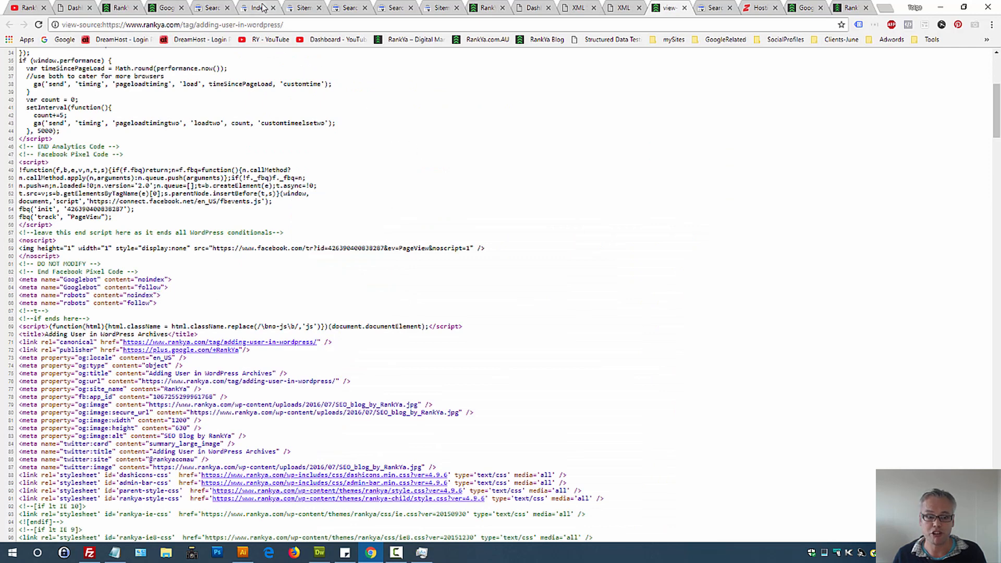
# - Reset the noindex report to all known pages and scroll to the Examples table
pyautogui.click(255, 7)
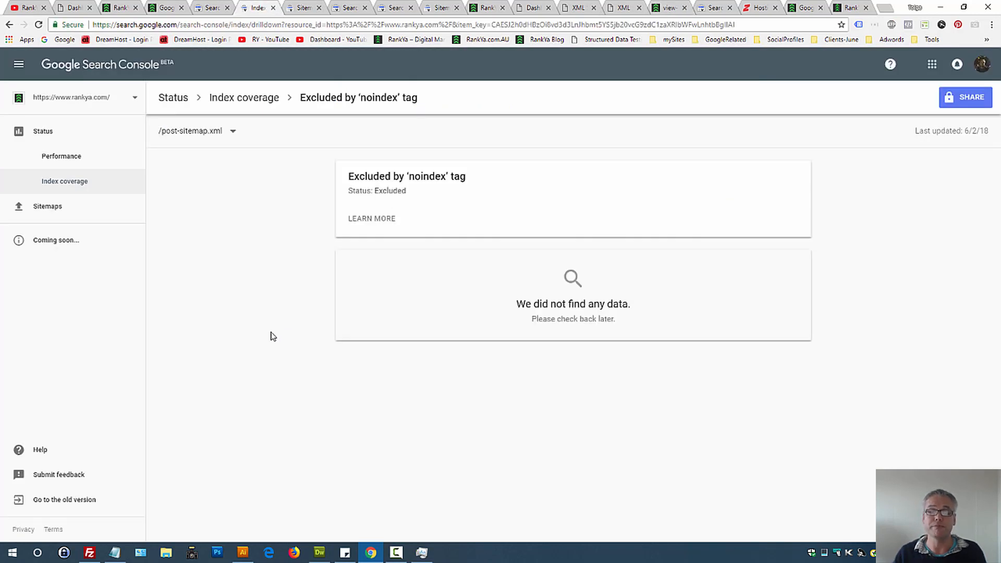
pyautogui.click(232, 131)
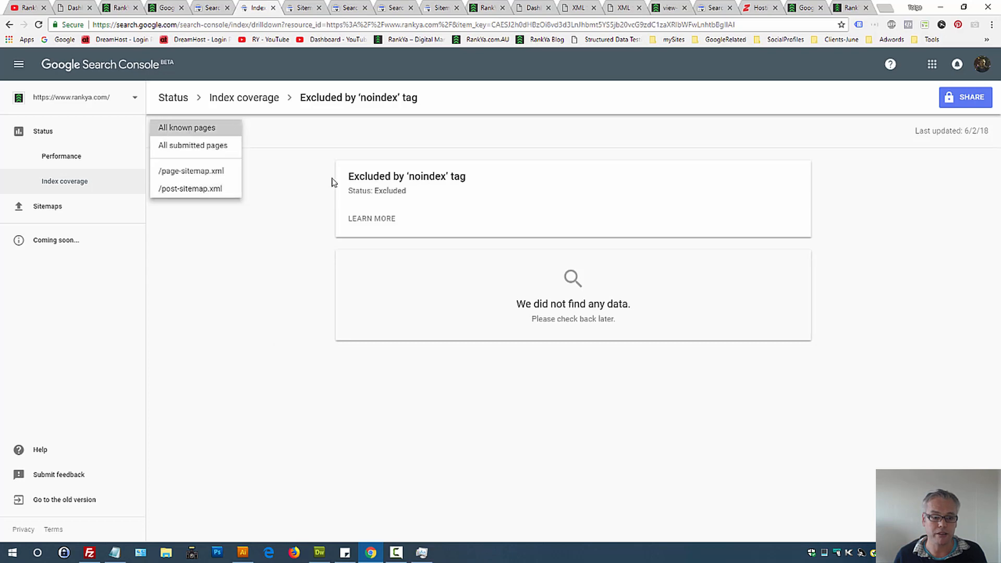
pyautogui.click(186, 128)
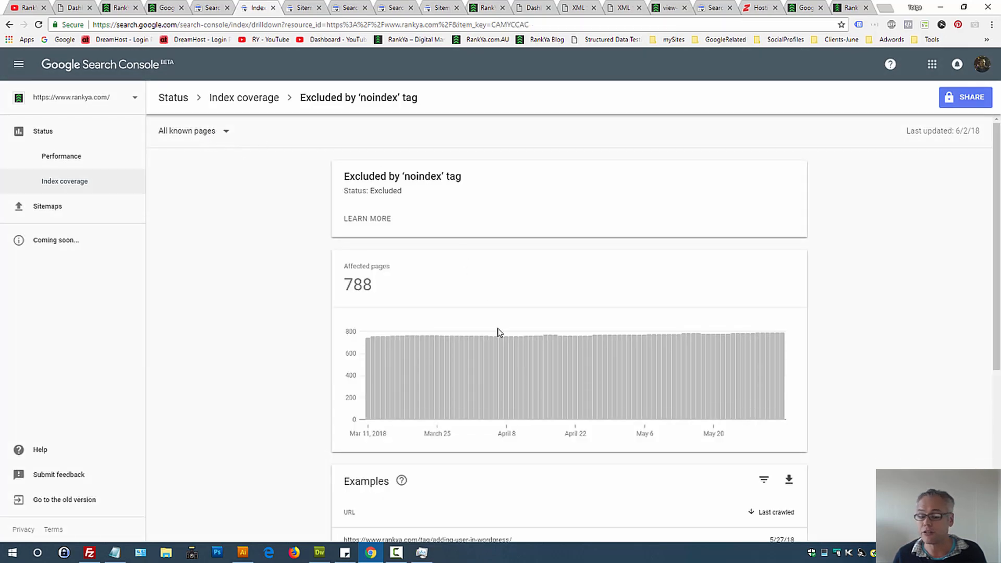
pyautogui.scroll(-3)
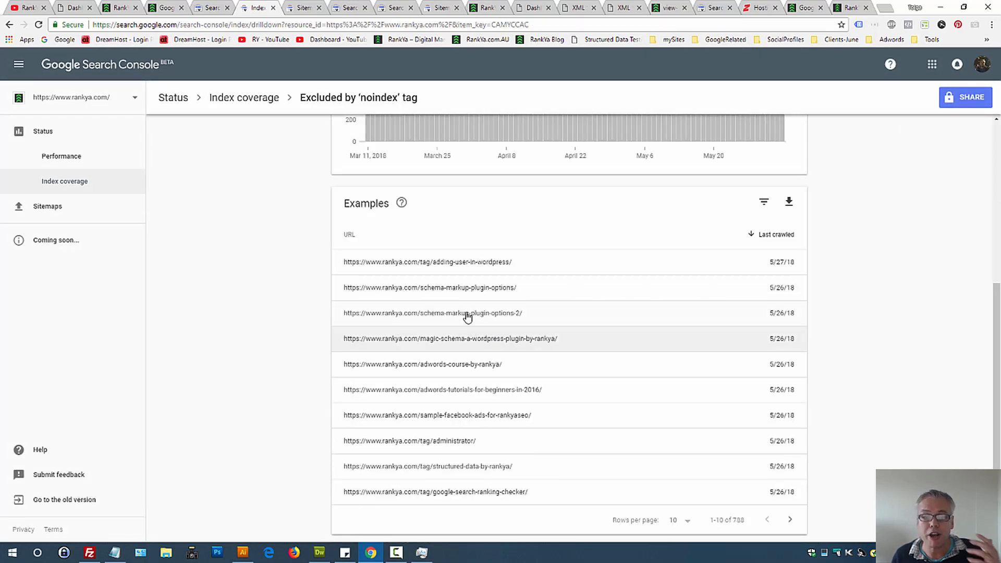
pyautogui.moveTo(488, 321)
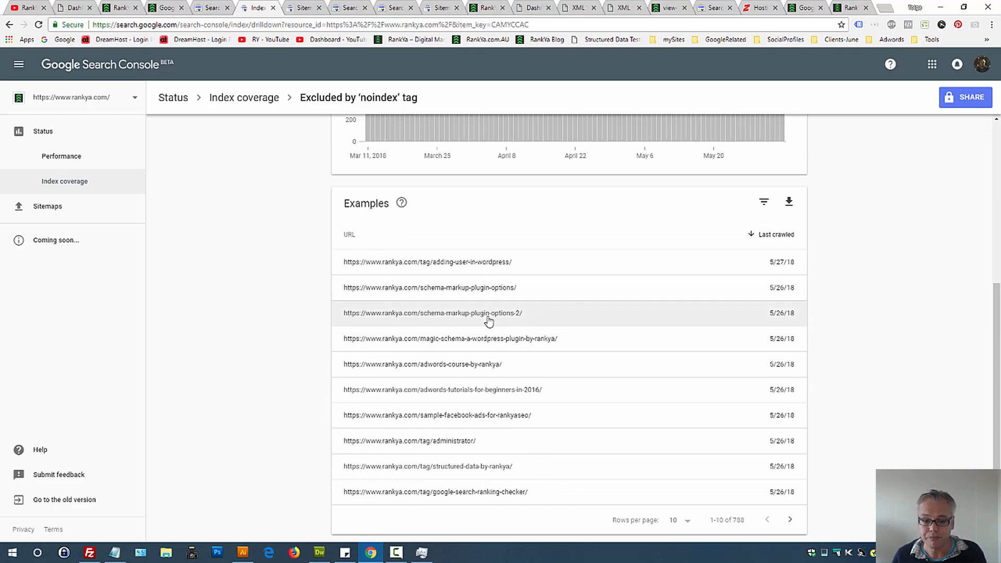
pyautogui.moveTo(504, 448)
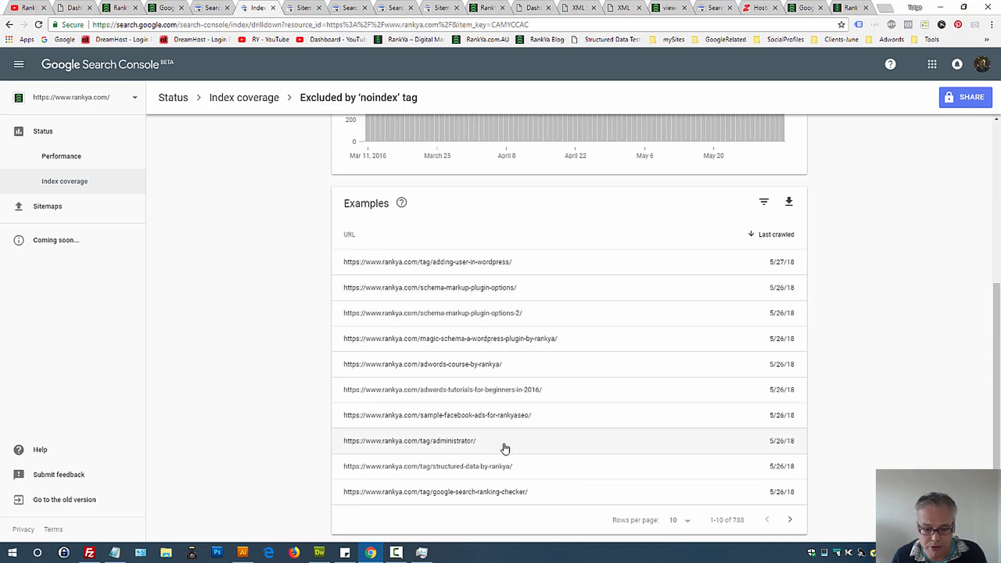
# - Select and copy the excluded rankya.com/page/14/?s search-results URL
pyautogui.click(672, 519)
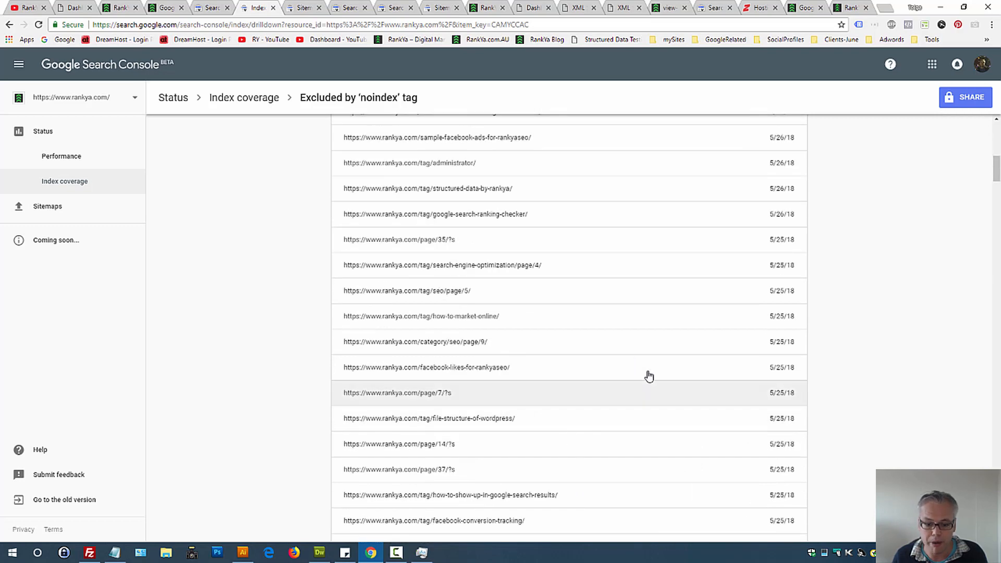
pyautogui.moveTo(451, 444)
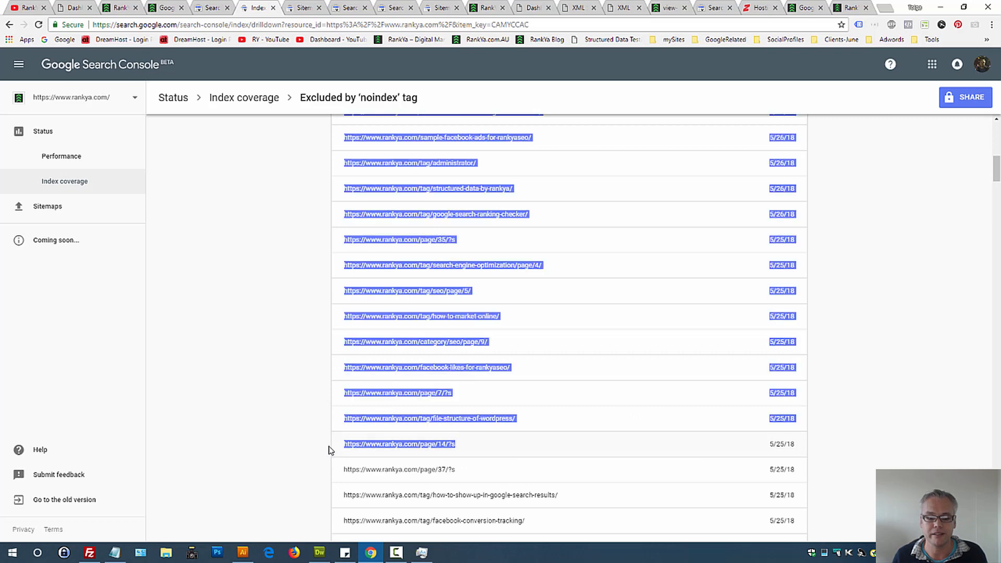
pyautogui.click(399, 444)
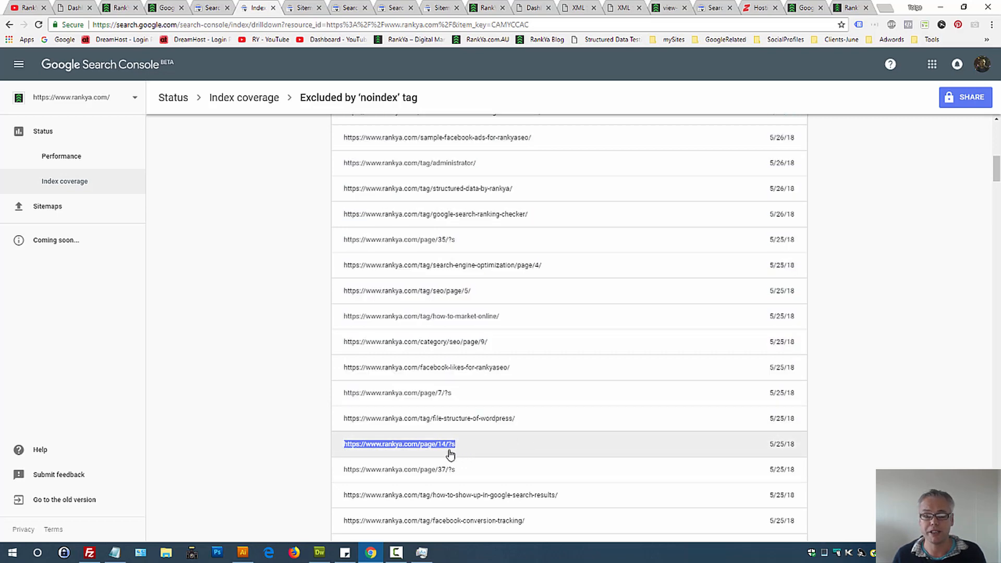
pyautogui.moveTo(496, 449)
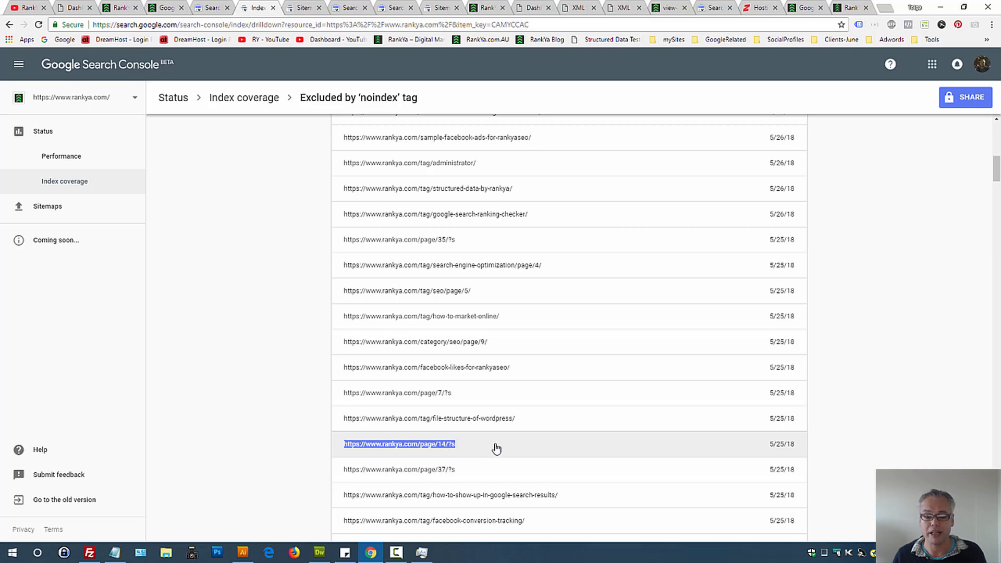
pyautogui.moveTo(434, 451)
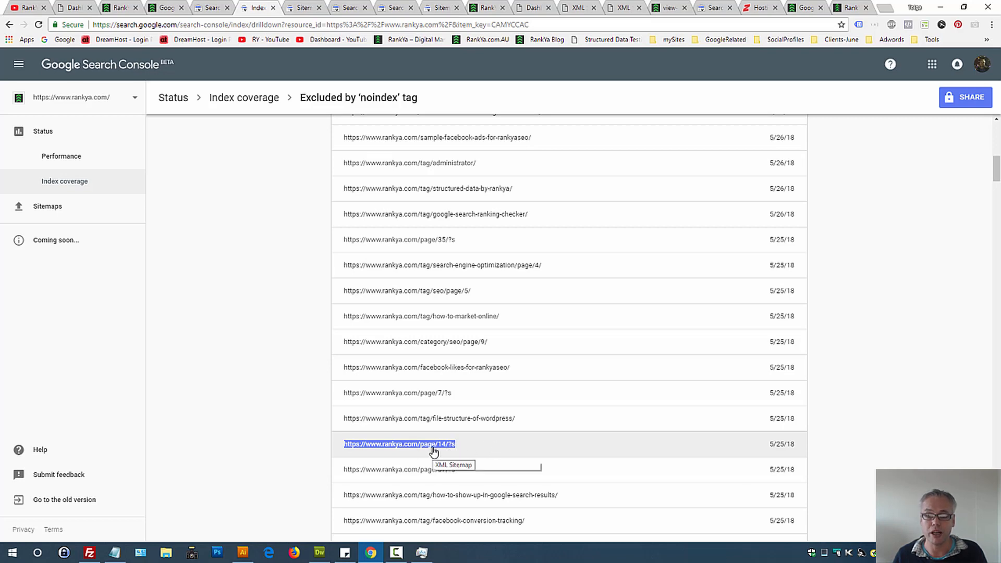
pyautogui.moveTo(481, 467)
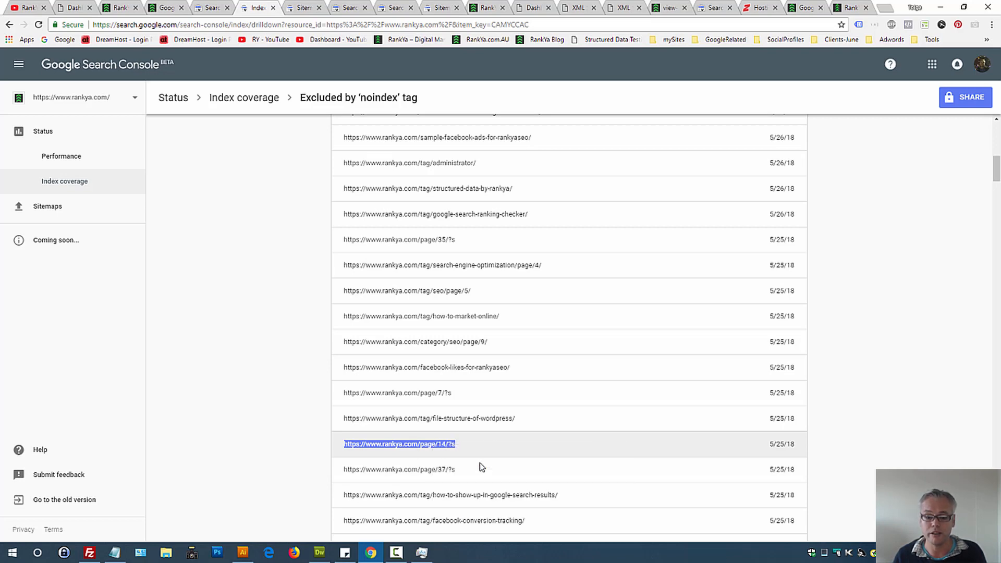
pyautogui.click(399, 444)
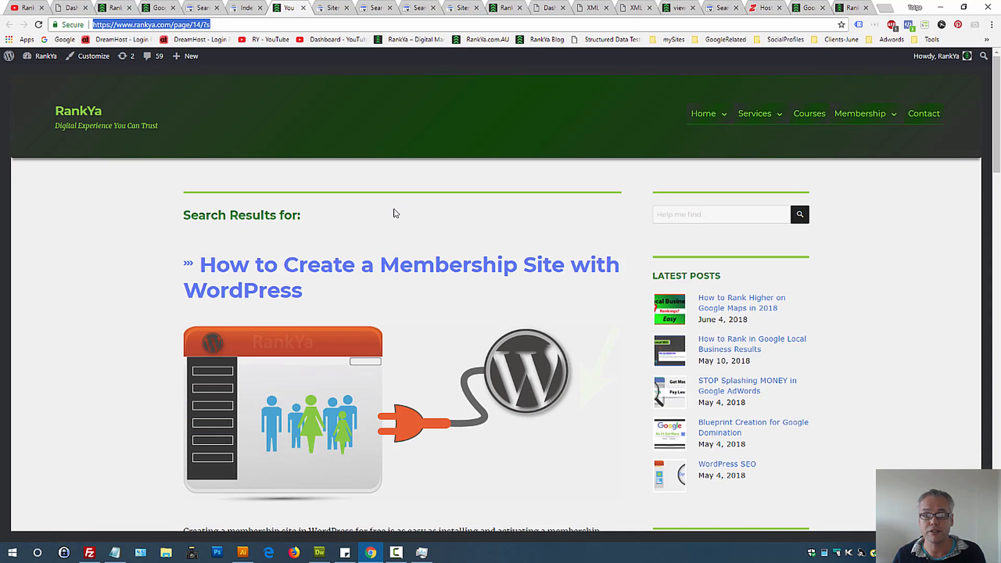
pyautogui.moveTo(241, 14)
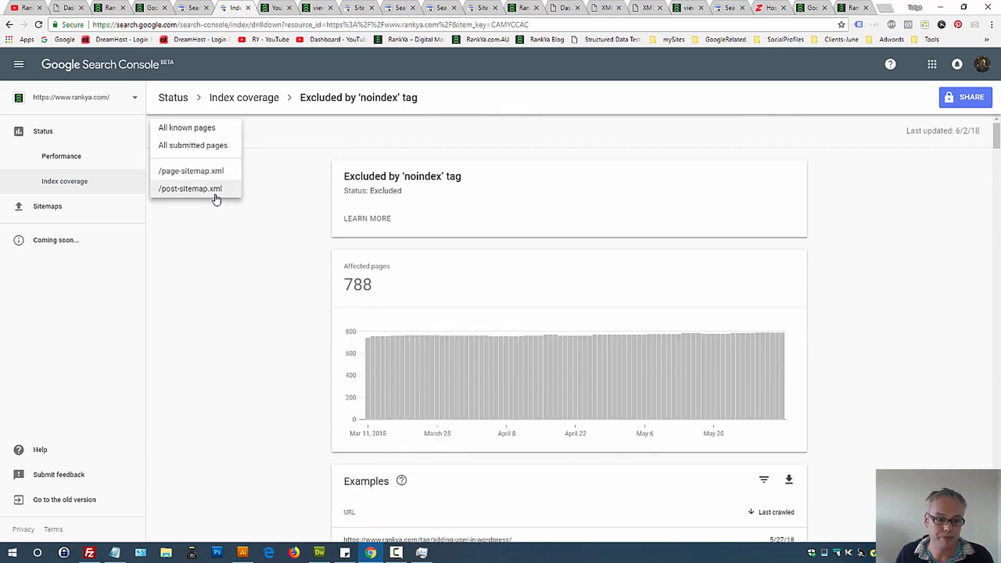
pyautogui.moveTo(204, 175)
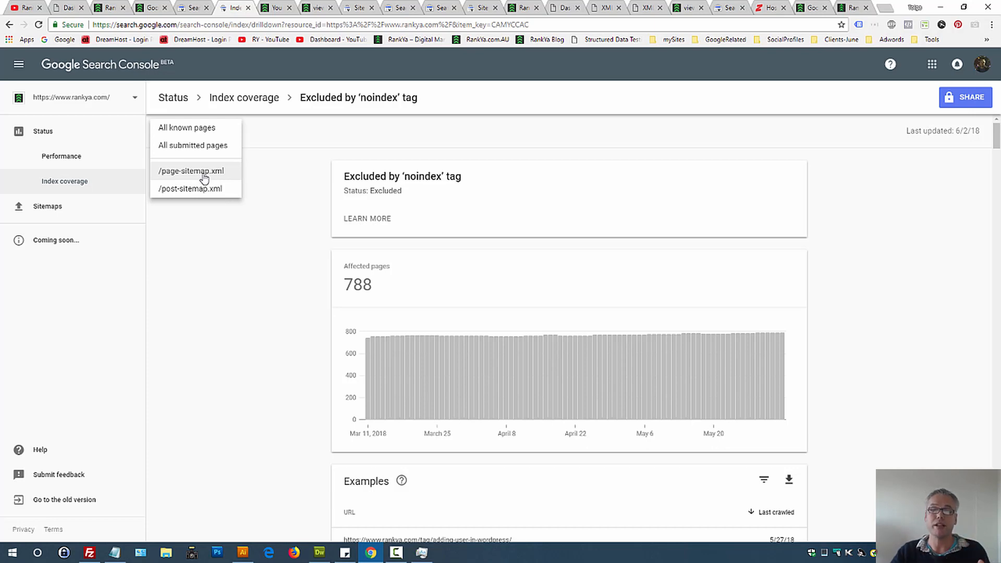
# - Compare with the post sitemap's URLs, keep the report on all known pages and scroll to the page/7/?s example
pyautogui.click(189, 189)
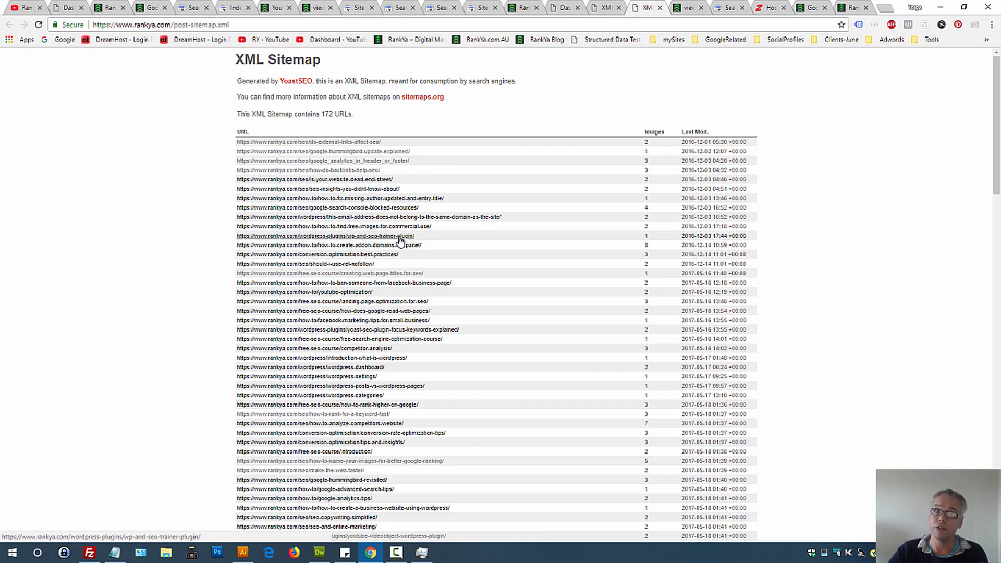
pyautogui.click(241, 7)
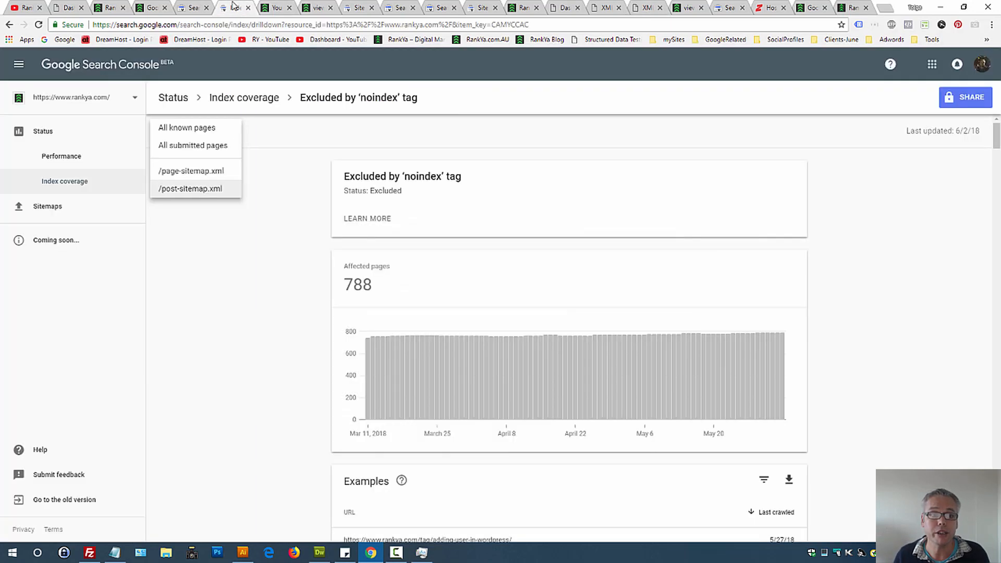
pyautogui.click(187, 127)
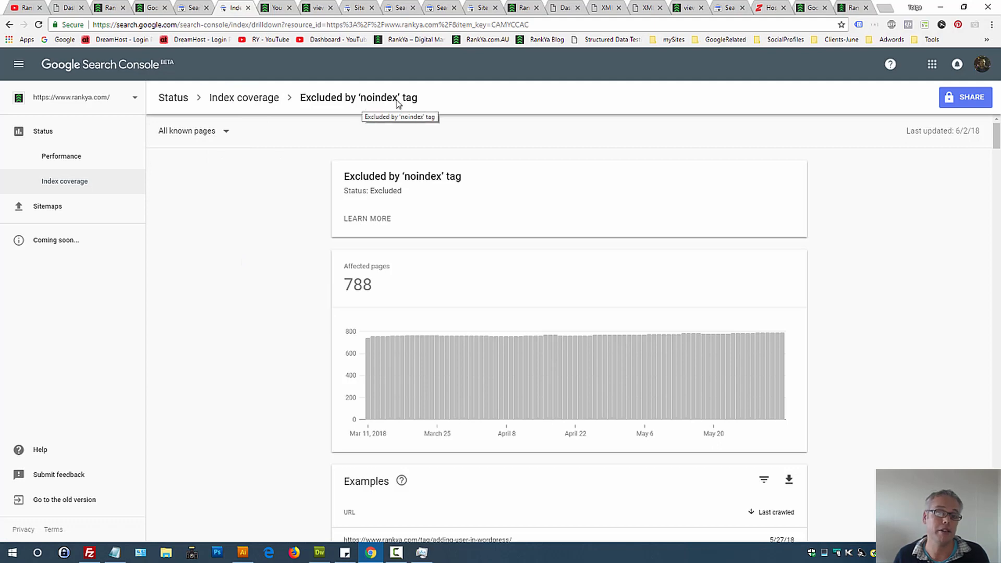
pyautogui.scroll(-3)
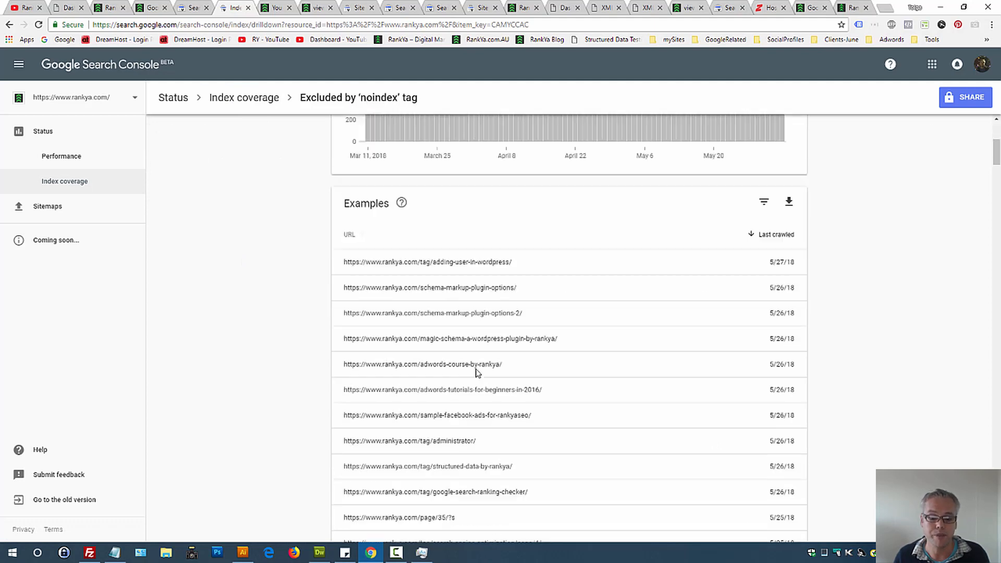
pyautogui.moveTo(442, 446)
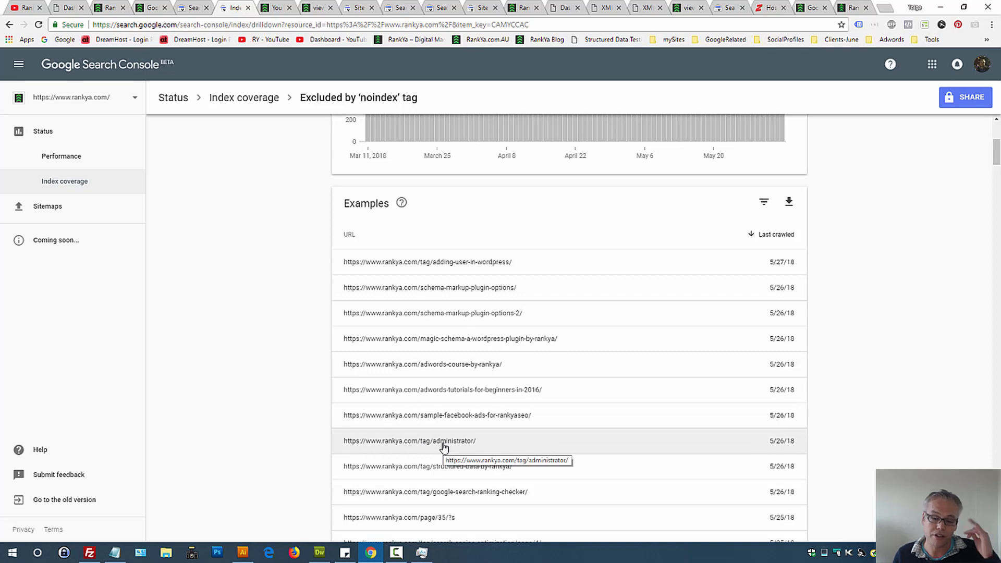
pyautogui.scroll(-3)
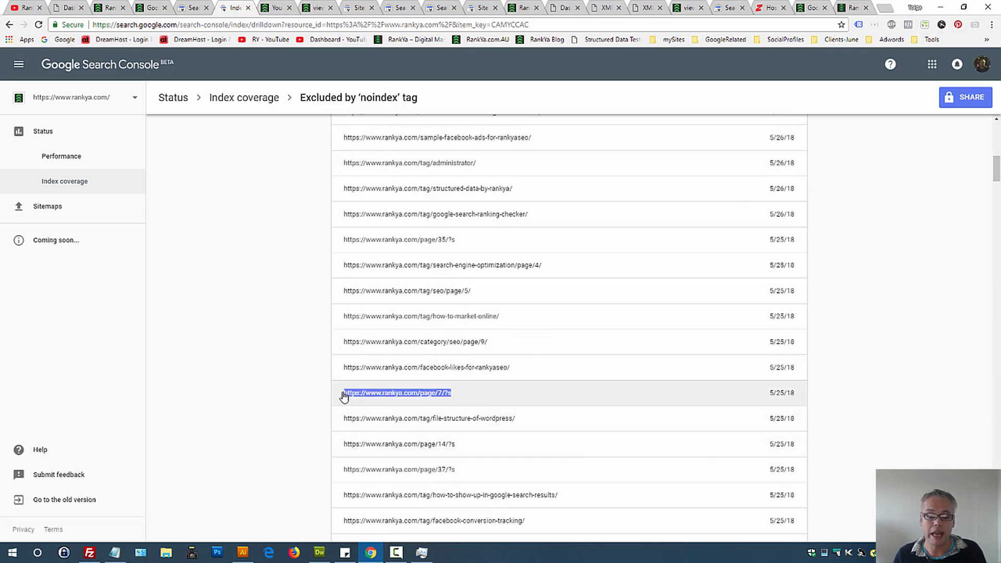
pyautogui.moveTo(358, 396)
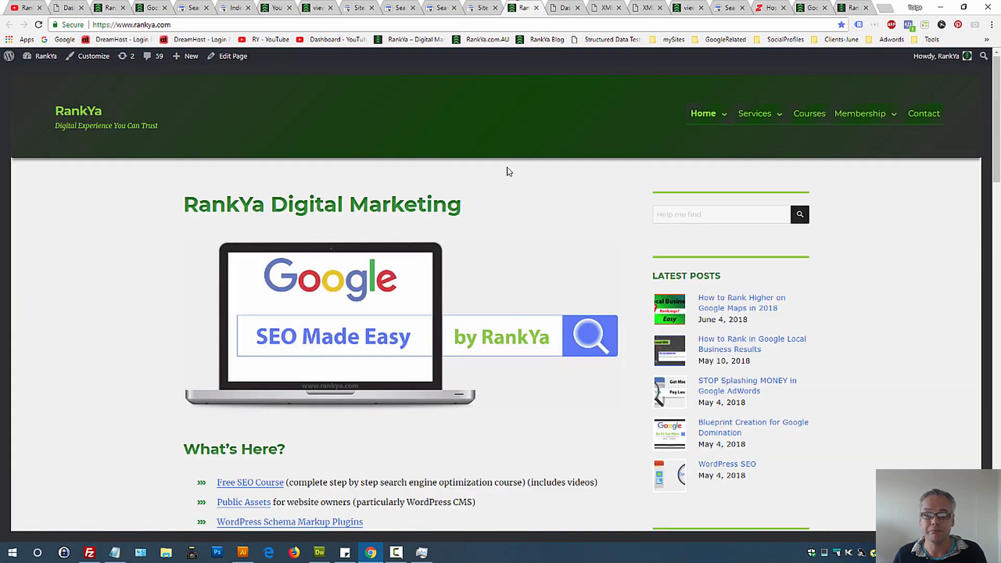
pyautogui.moveTo(442, 238)
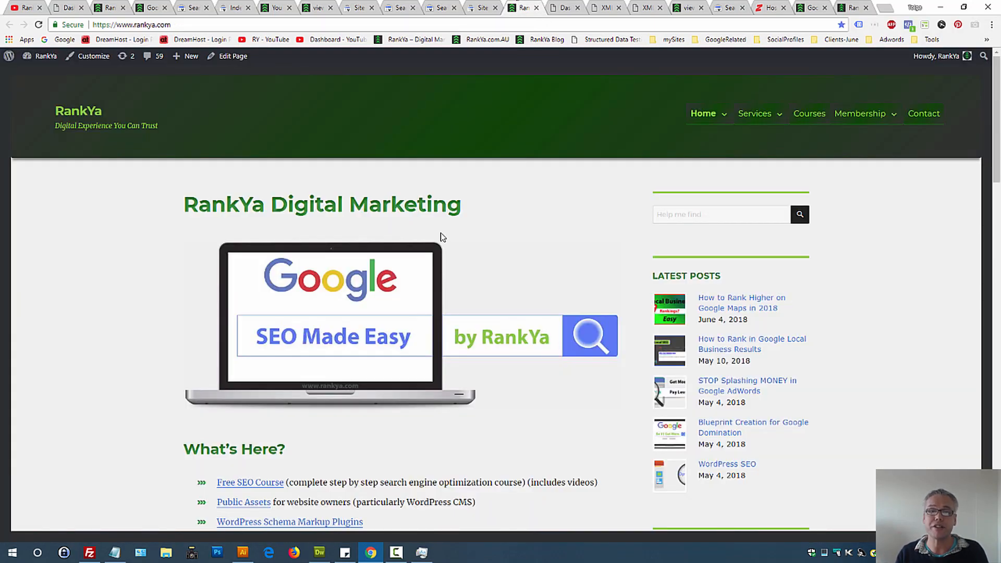
pyautogui.moveTo(539, 336)
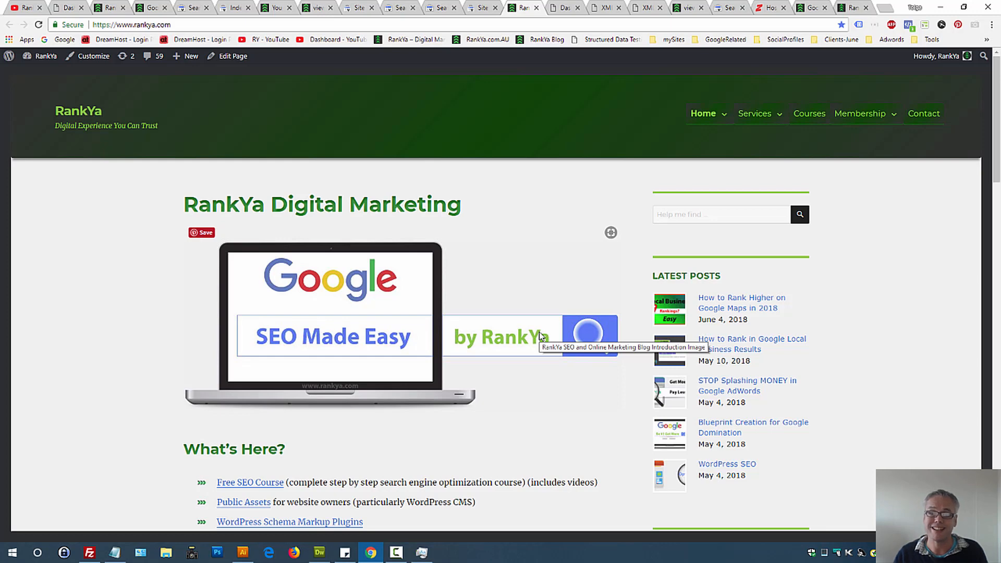
pyautogui.moveTo(358, 207)
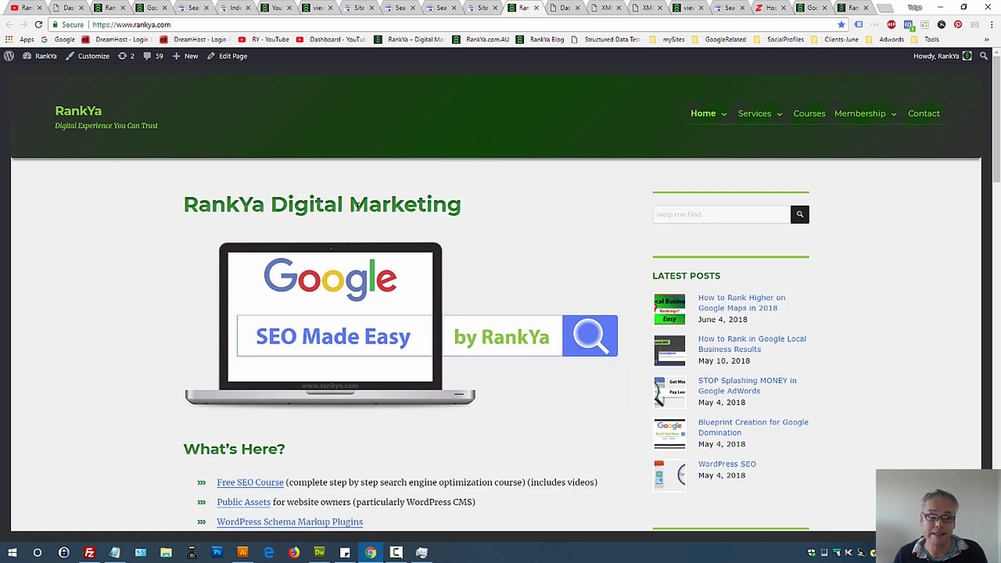
pyautogui.moveTo(473, 244)
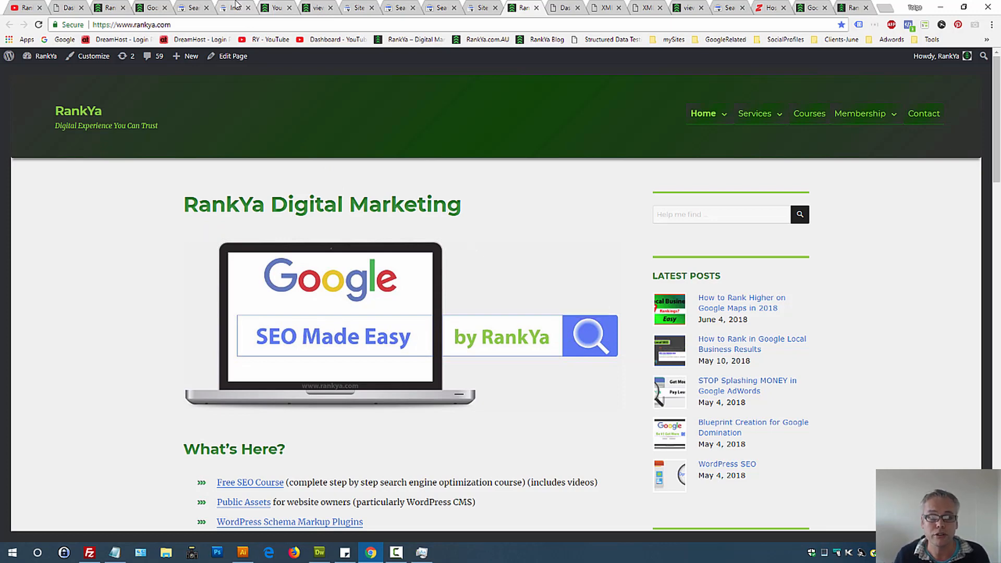
# - Return to the noindex report and filter it to the page sitemap, which shows no data
pyautogui.click(234, 7)
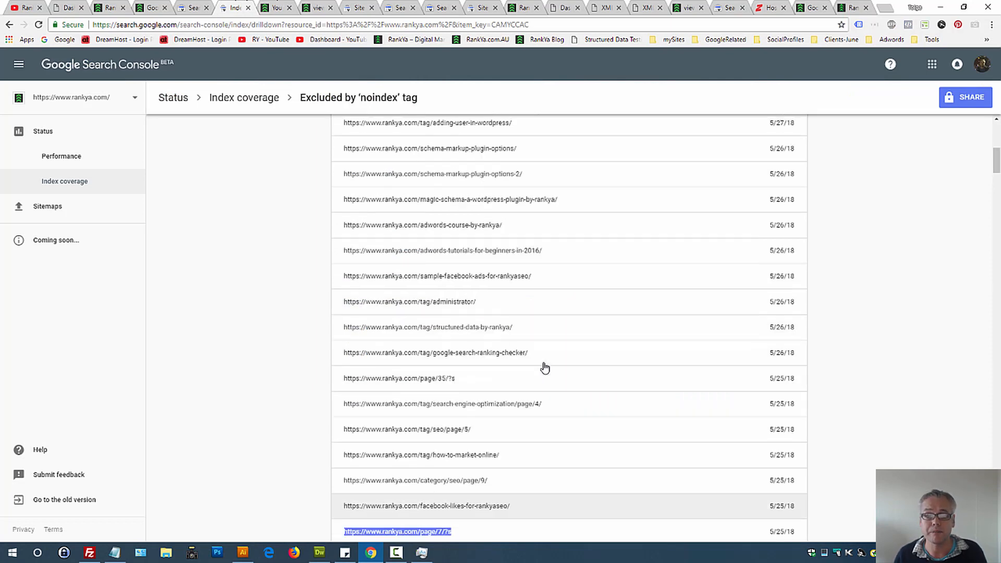
pyautogui.scroll(3)
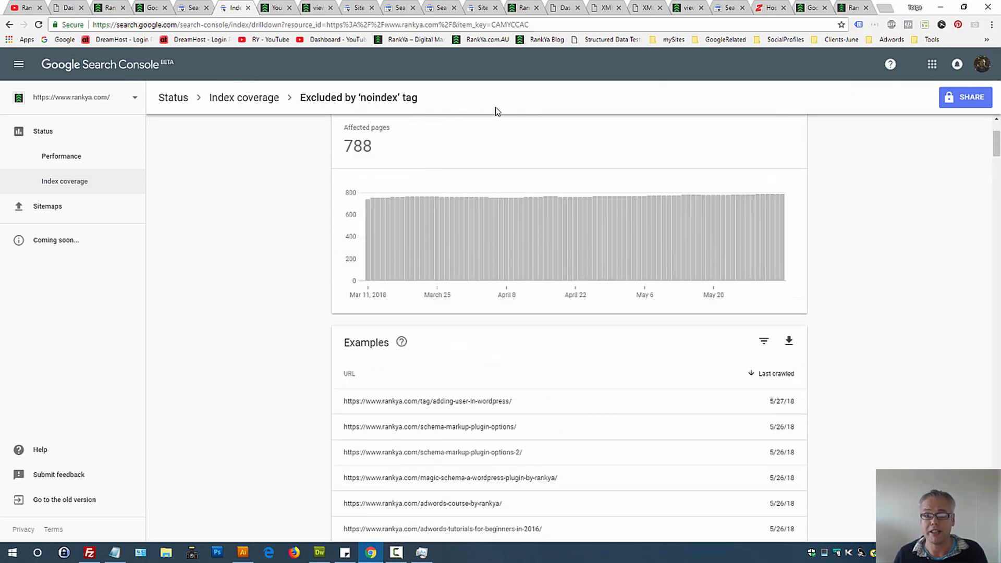
pyautogui.scroll(3)
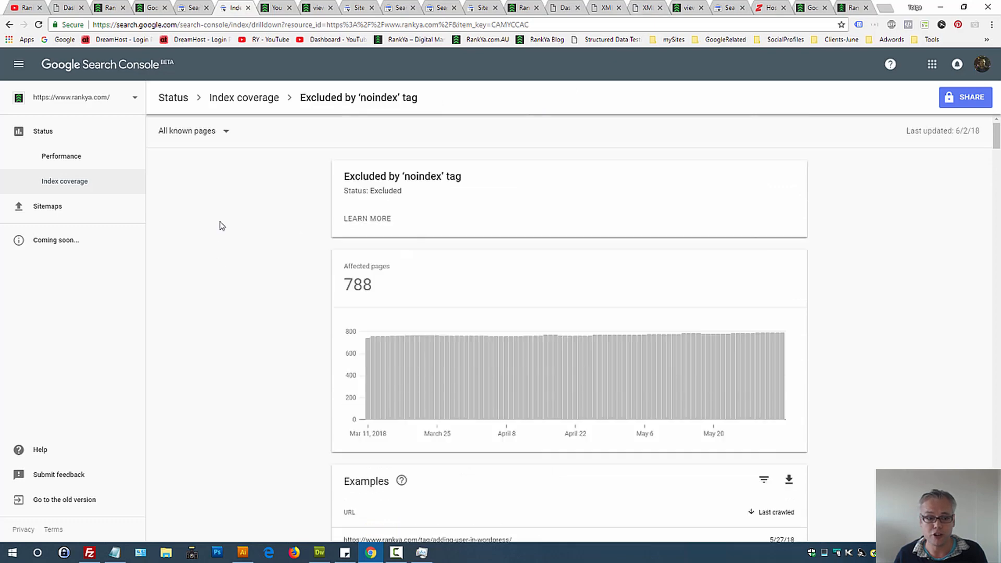
pyautogui.click(192, 131)
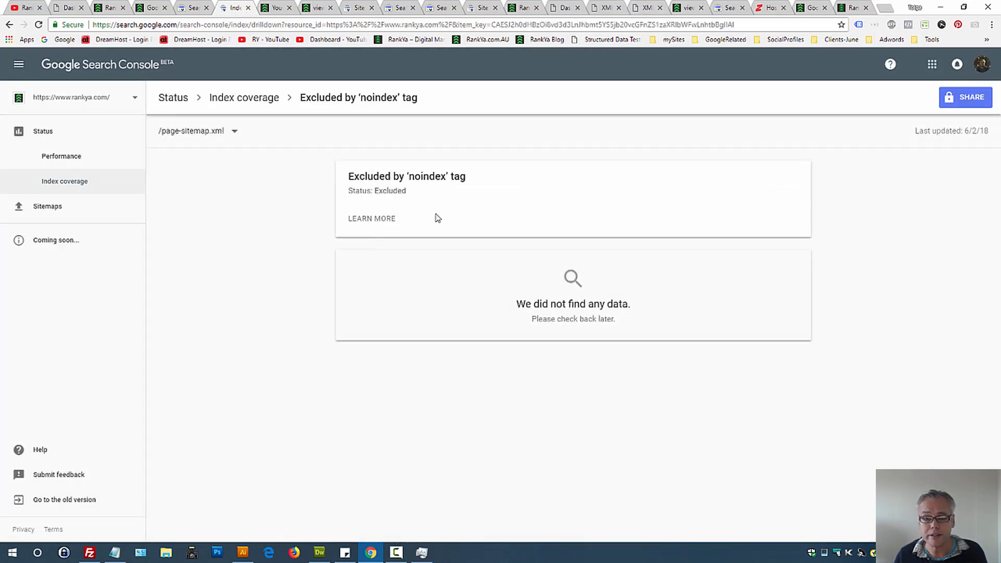
pyautogui.moveTo(511, 185)
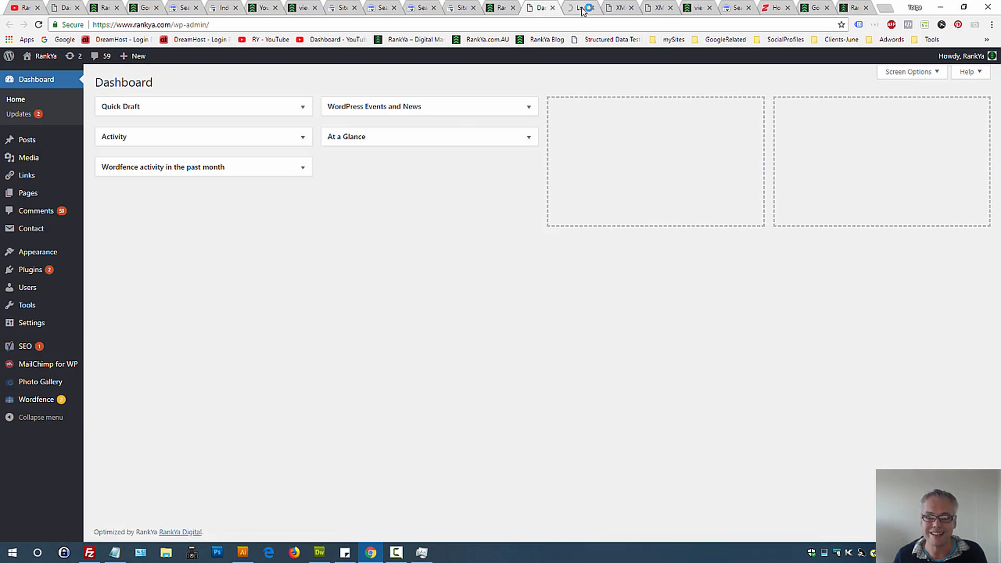
# - Open the How to Rank in Google Local Business Results post in the WordPress editor
pyautogui.click(581, 8)
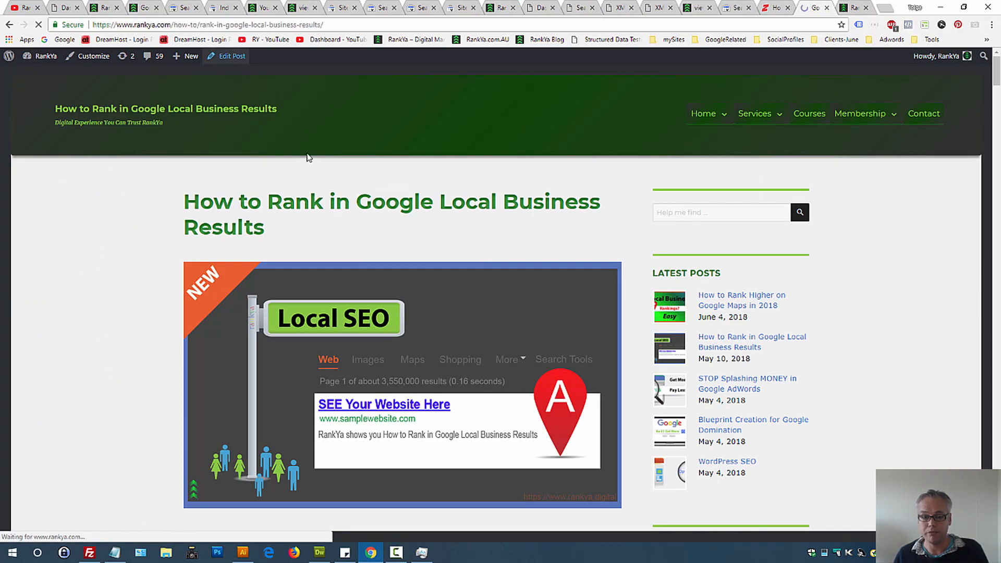
pyautogui.moveTo(402, 107)
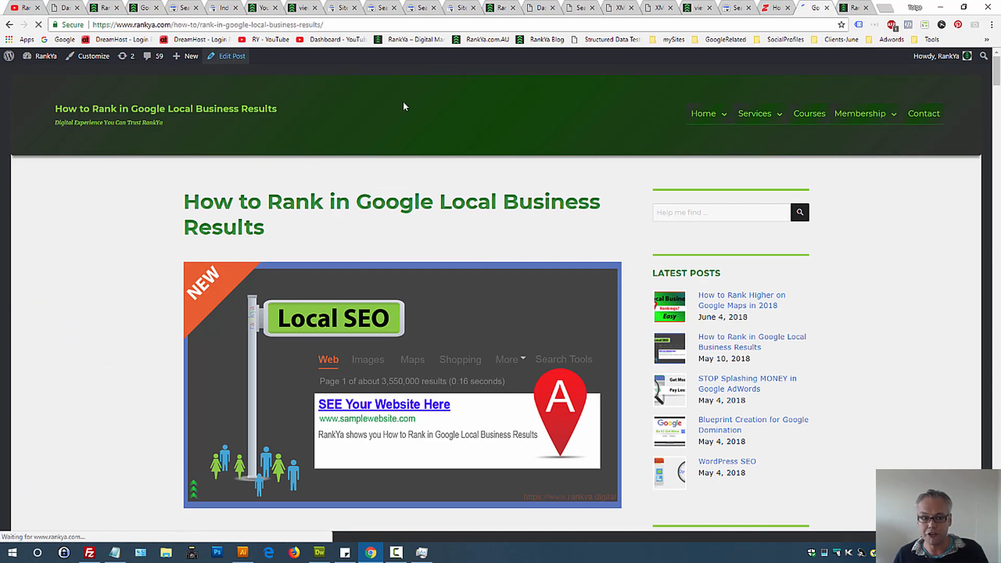
pyautogui.click(227, 56)
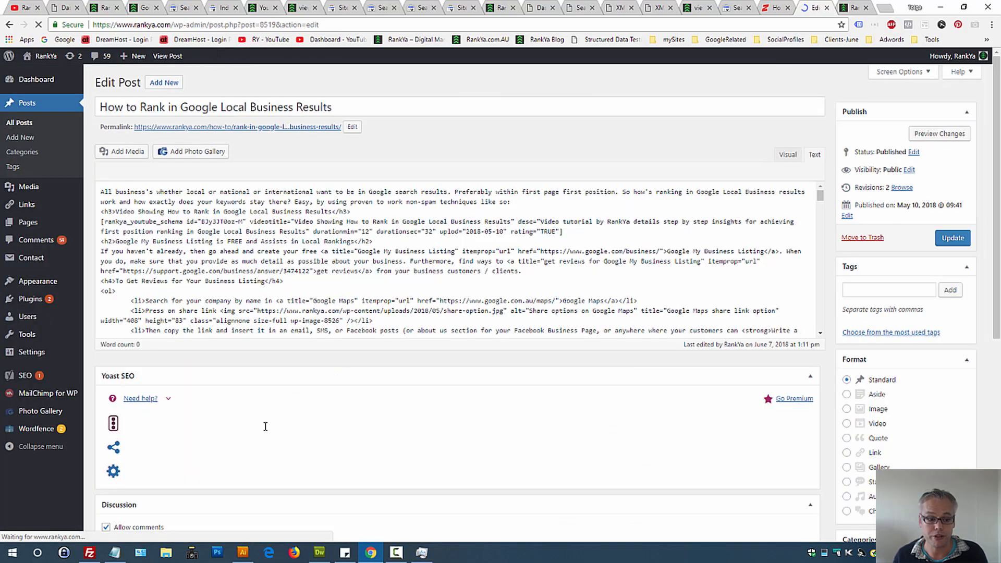
pyautogui.scroll(-3)
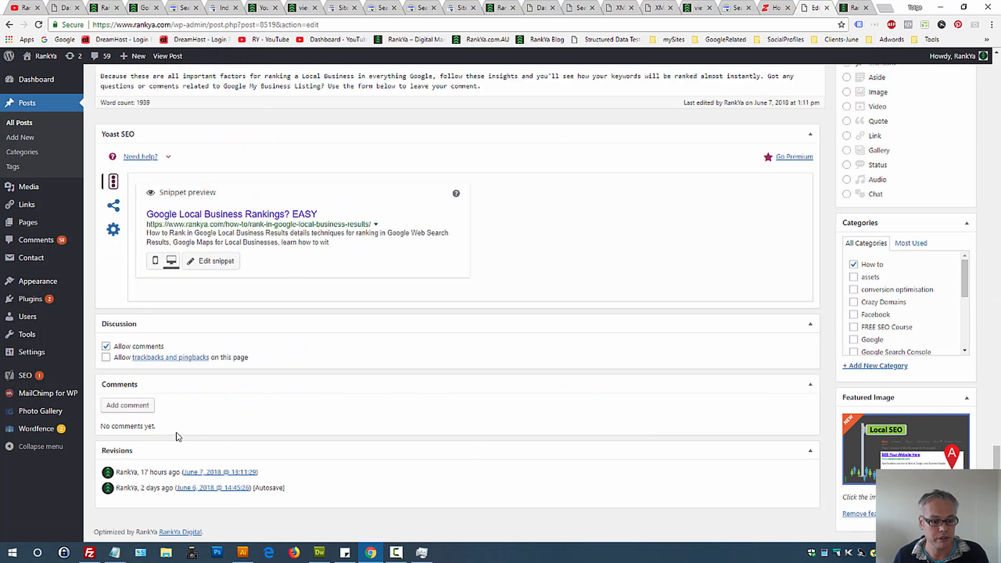
# - Set Yoast's 'Allow search engines to show this Post' advanced setting to No
pyautogui.click(113, 228)
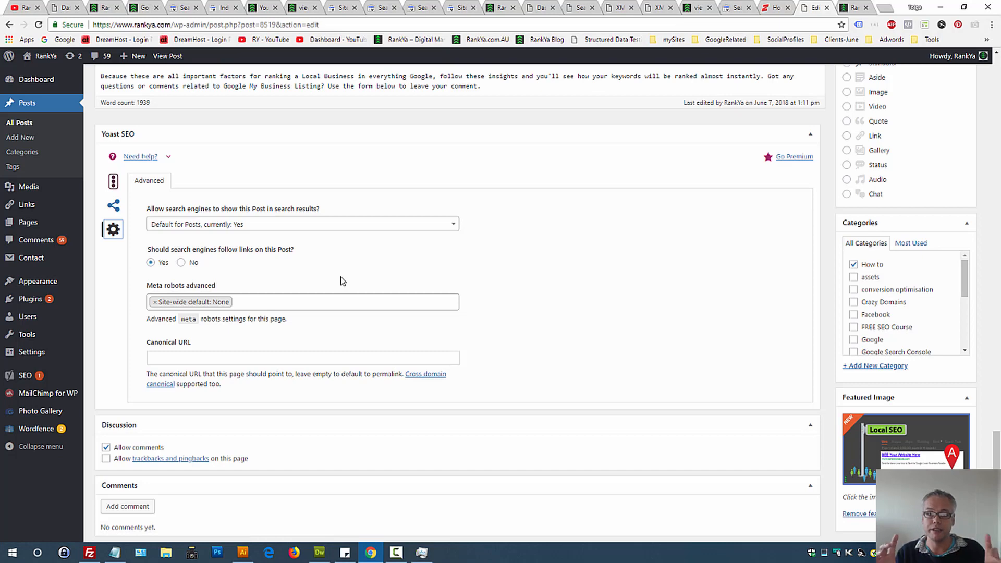
pyautogui.click(301, 224)
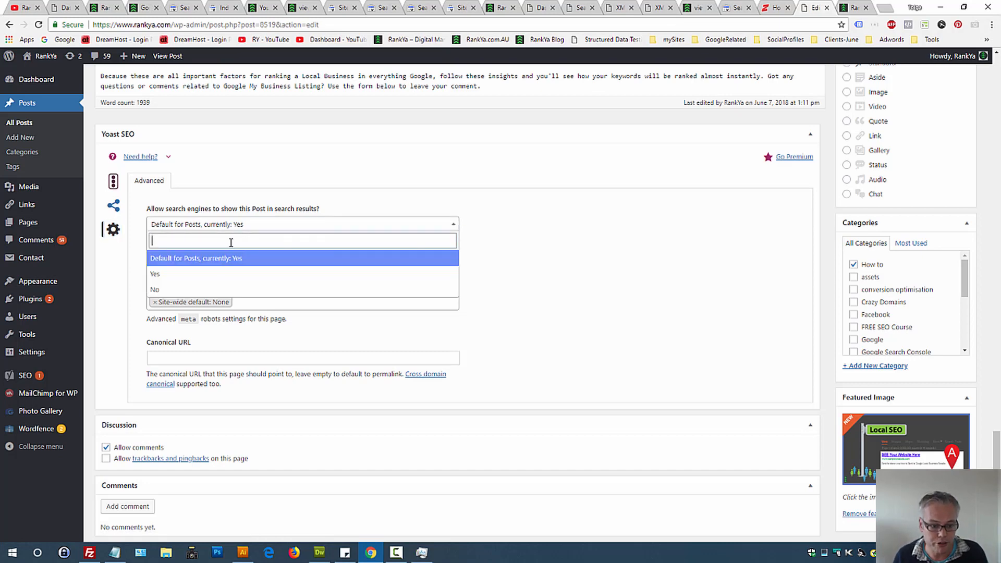
pyautogui.click(154, 289)
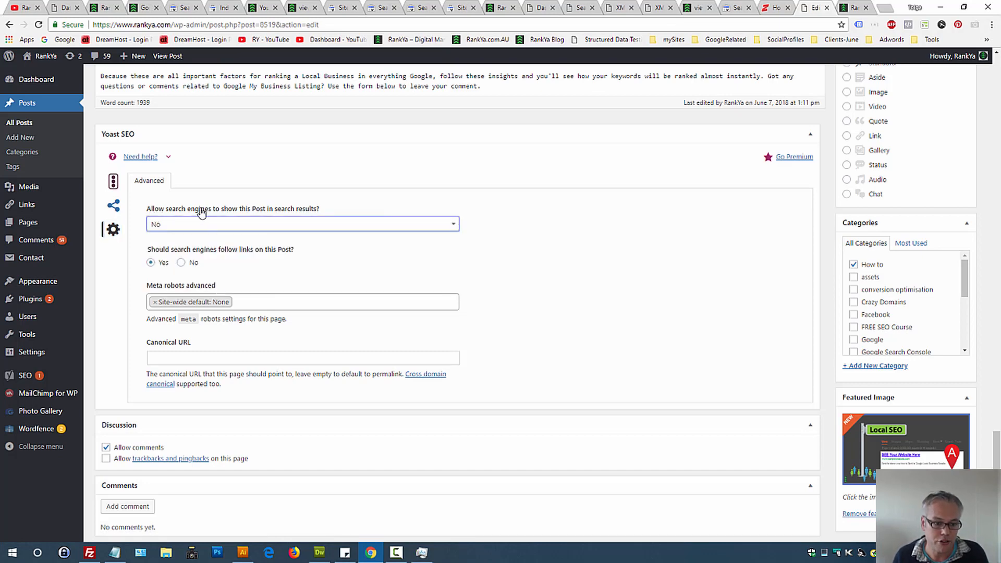
pyautogui.moveTo(325, 214)
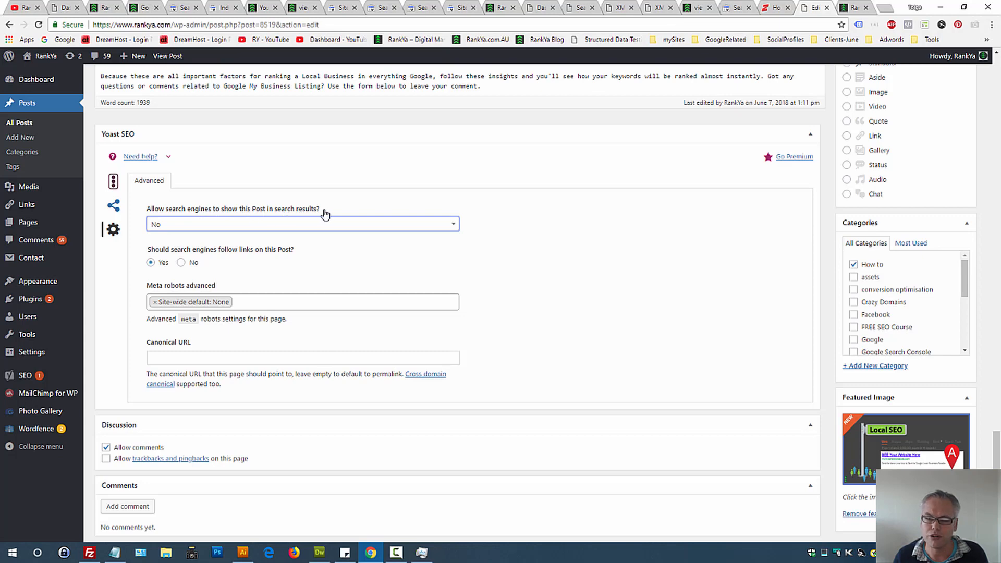
pyautogui.moveTo(164, 234)
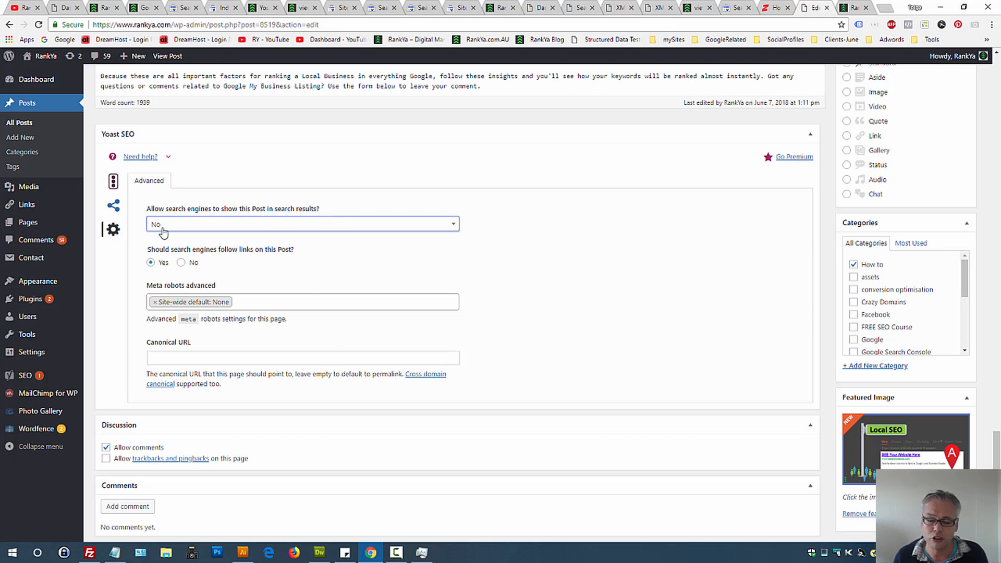
pyautogui.moveTo(655, 8)
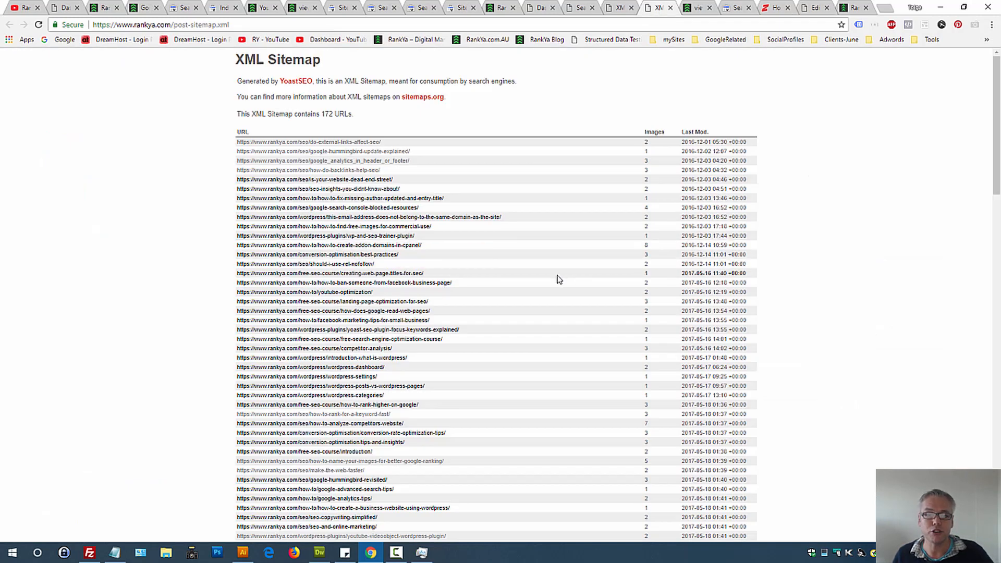
pyautogui.moveTo(815, 98)
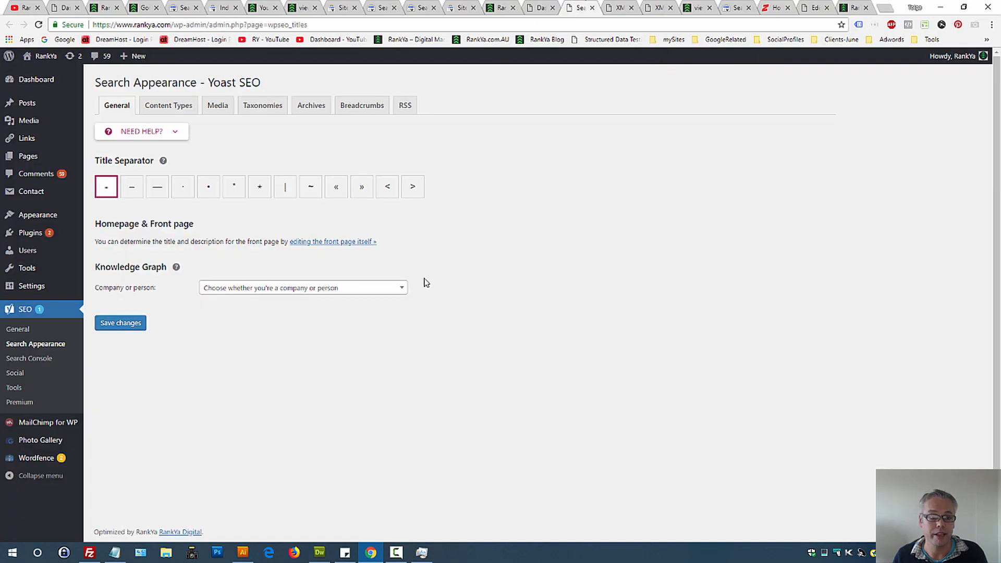
# - Review Content Types, Media, then Taxonomies settings showing categories in search results and tags excluded
pyautogui.click(168, 104)
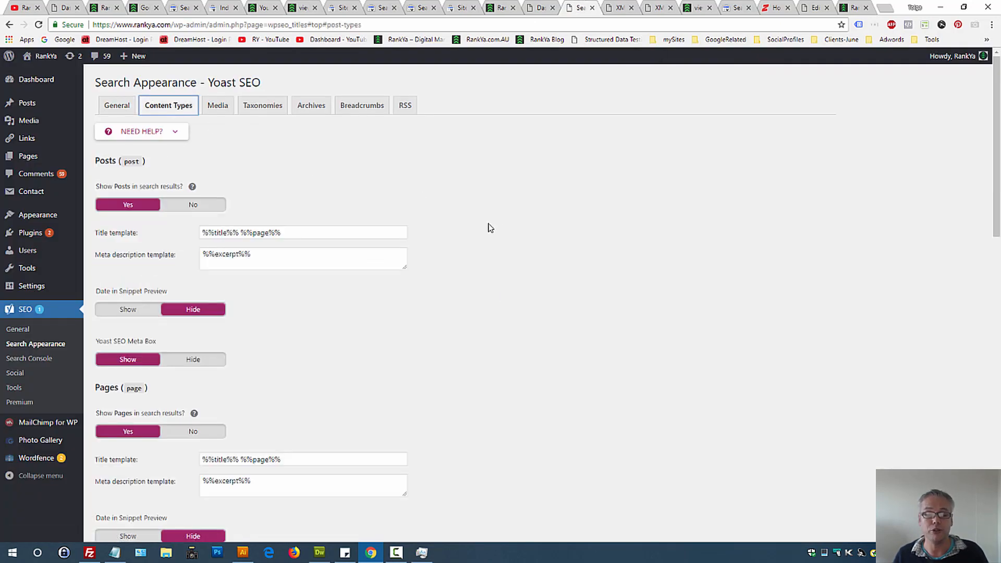
pyautogui.moveTo(169, 105)
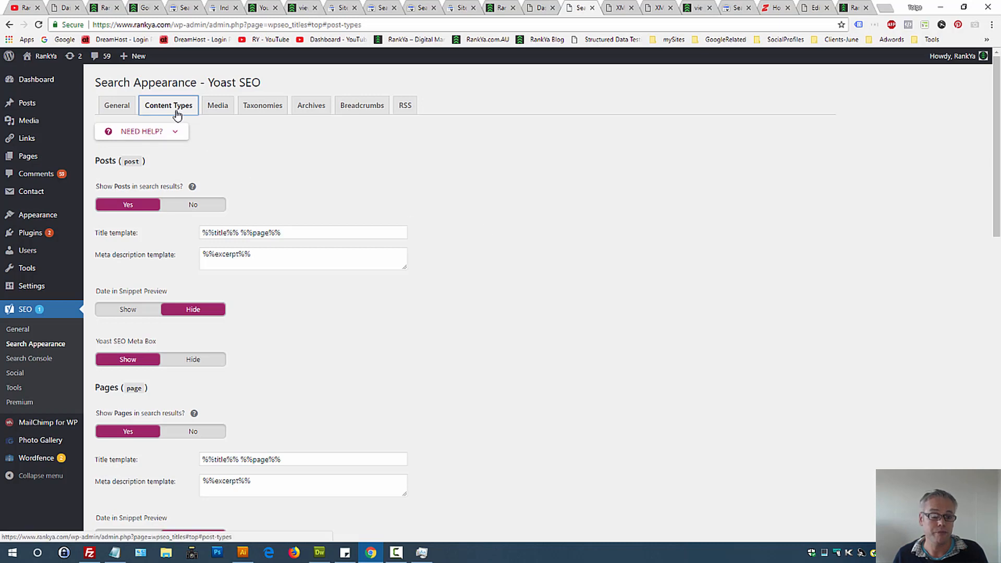
pyautogui.click(217, 106)
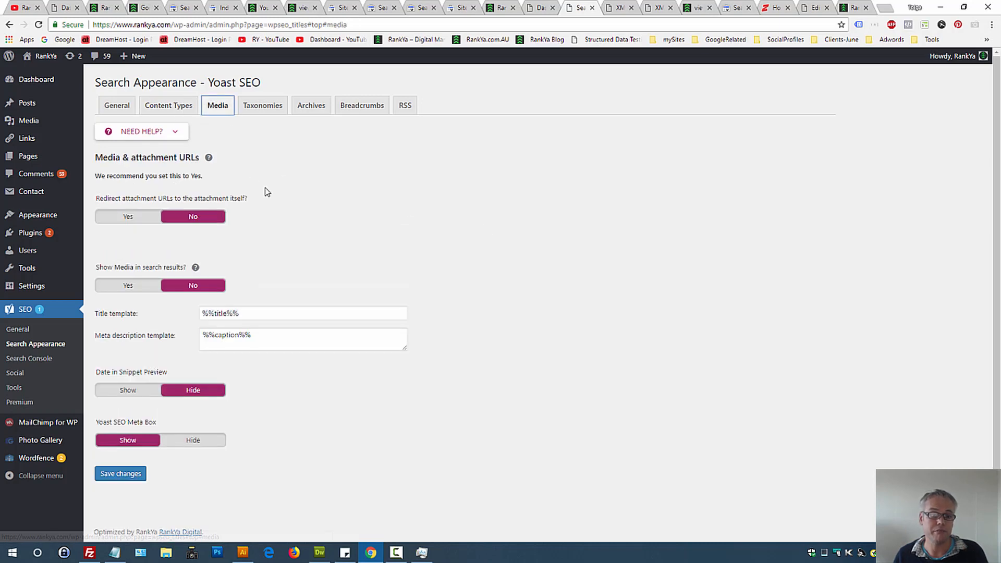
pyautogui.click(261, 106)
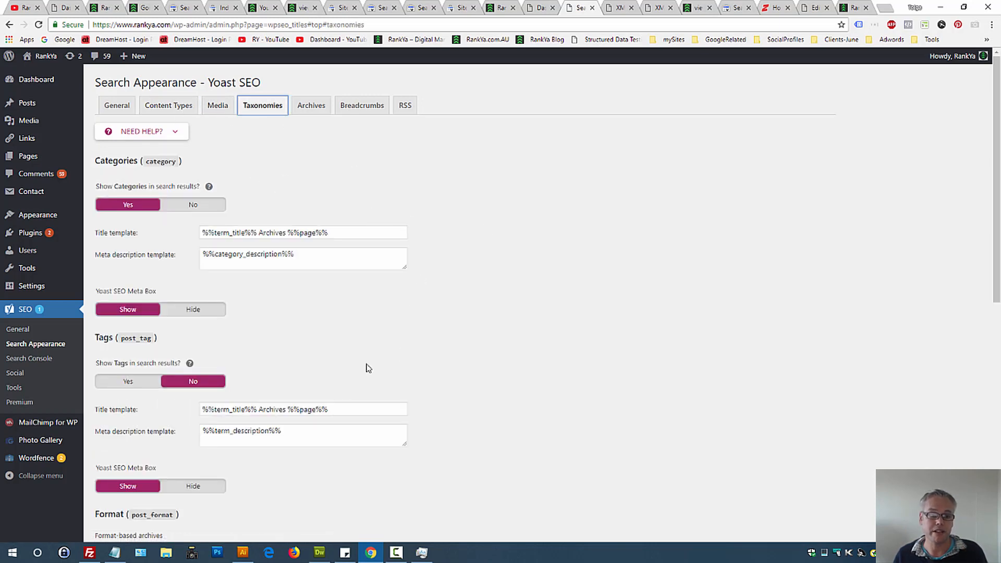
pyautogui.scroll(-3)
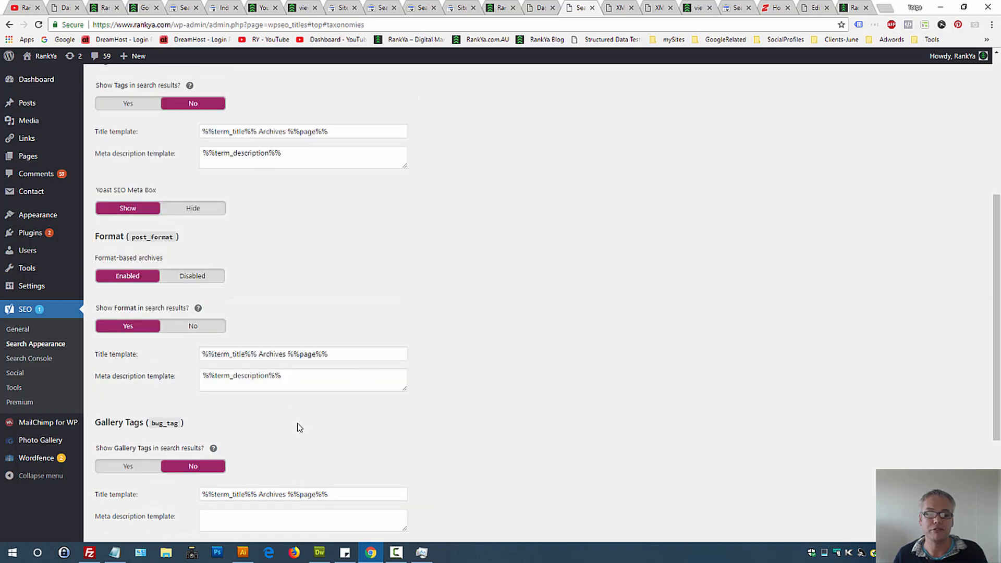
pyautogui.scroll(-3)
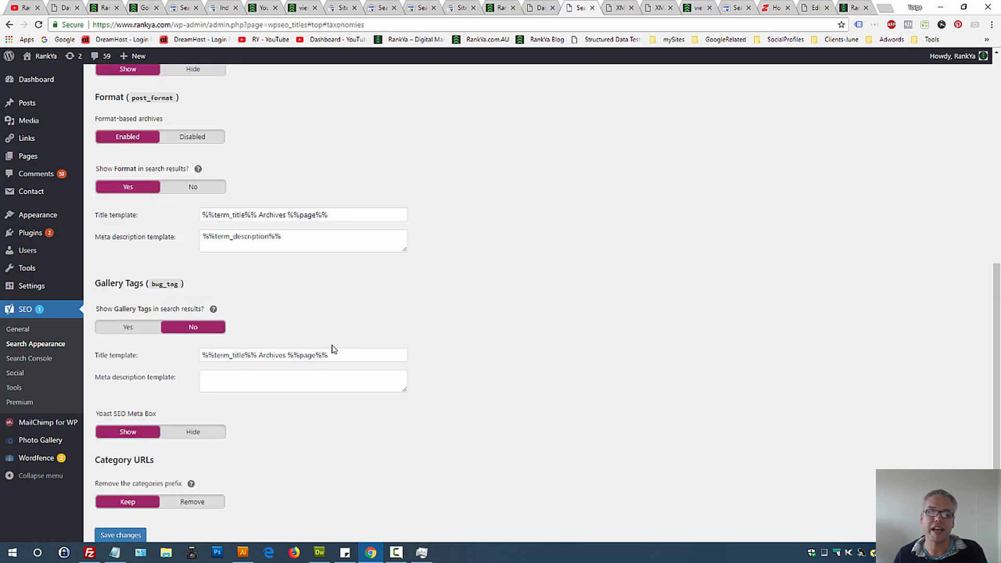
pyautogui.scroll(3)
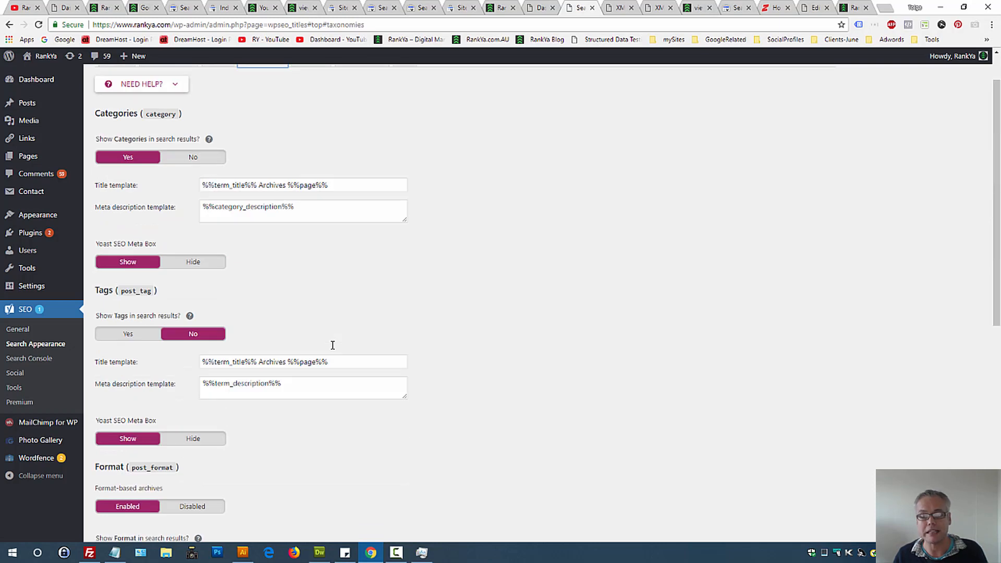
pyautogui.scroll(3)
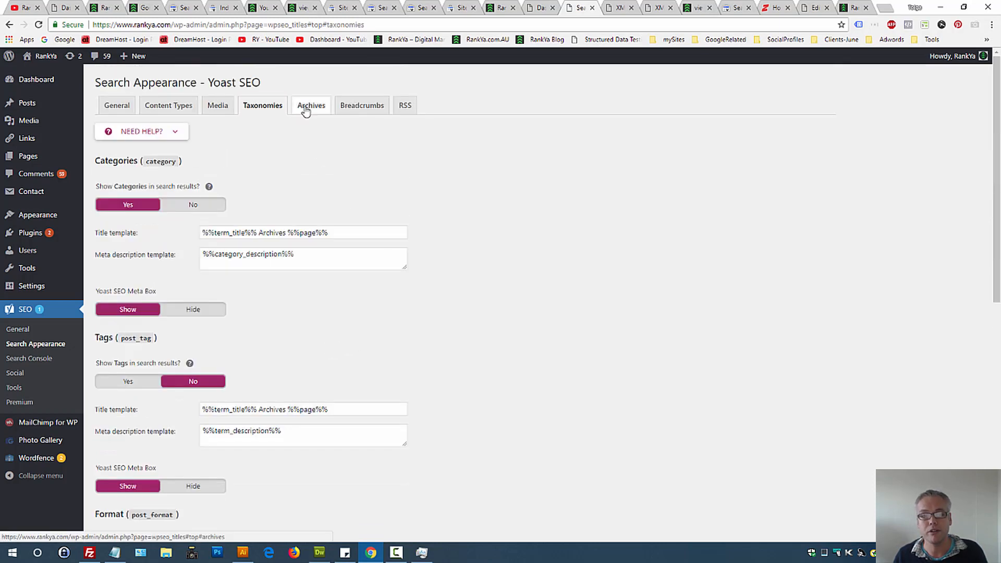
# - Review the Archives settings showing author and date archives excluded from search results
pyautogui.click(311, 105)
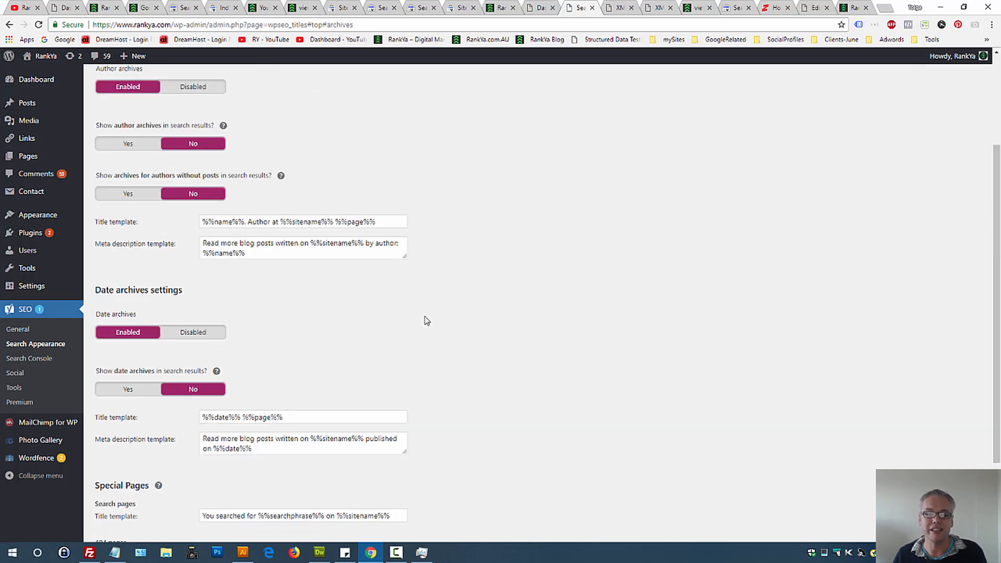
pyautogui.moveTo(409, 320)
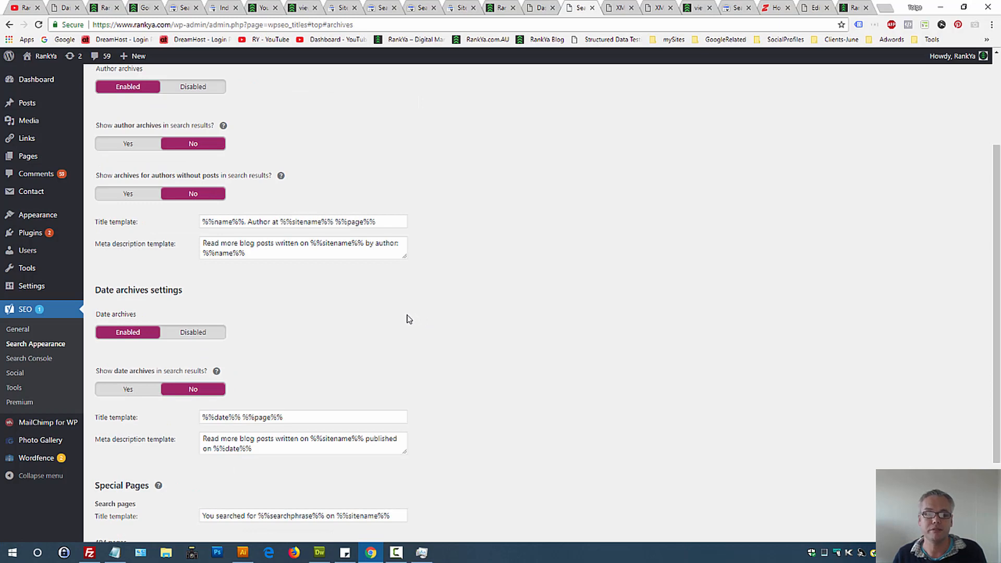
pyautogui.moveTo(391, 316)
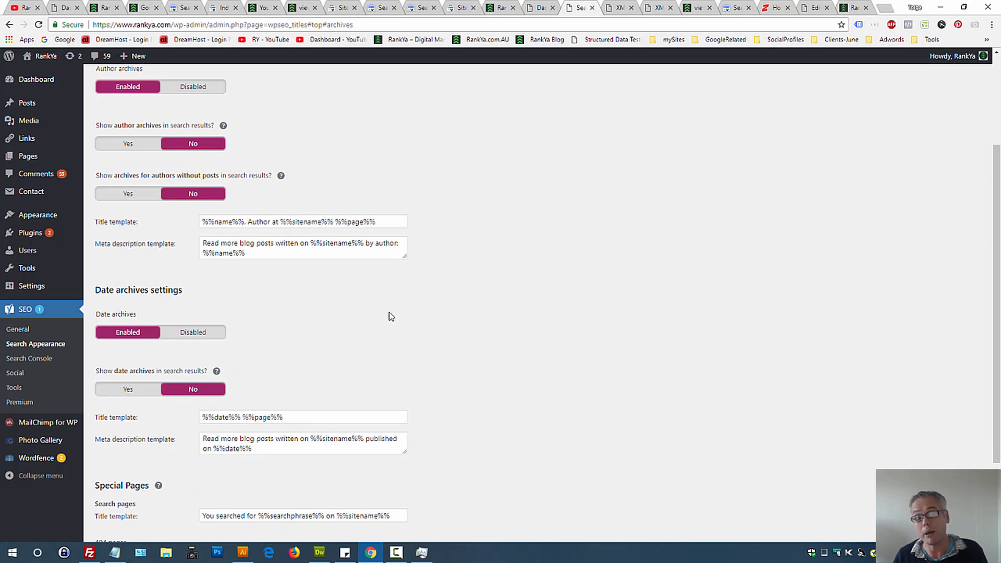
pyautogui.moveTo(302, 339)
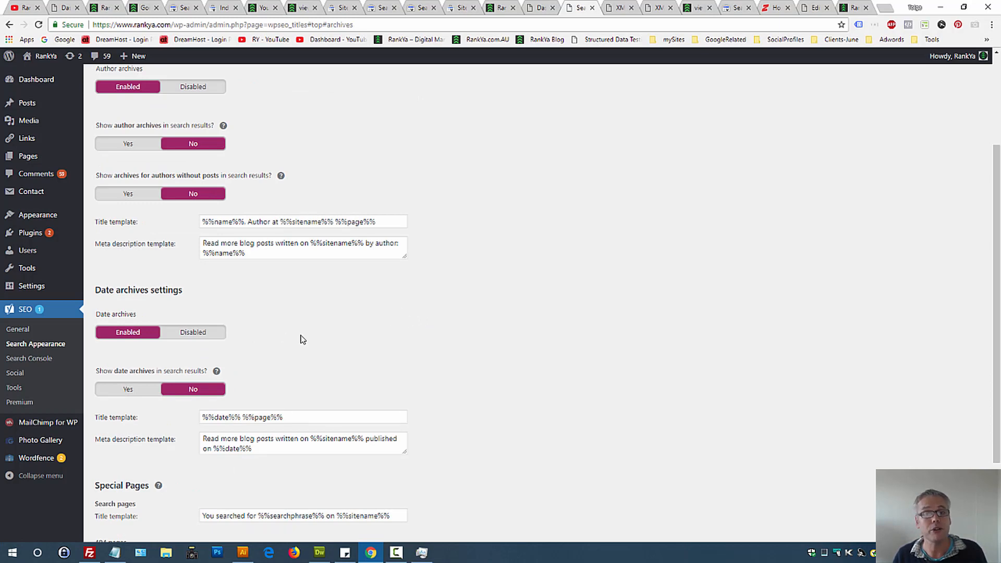
pyautogui.scroll(3)
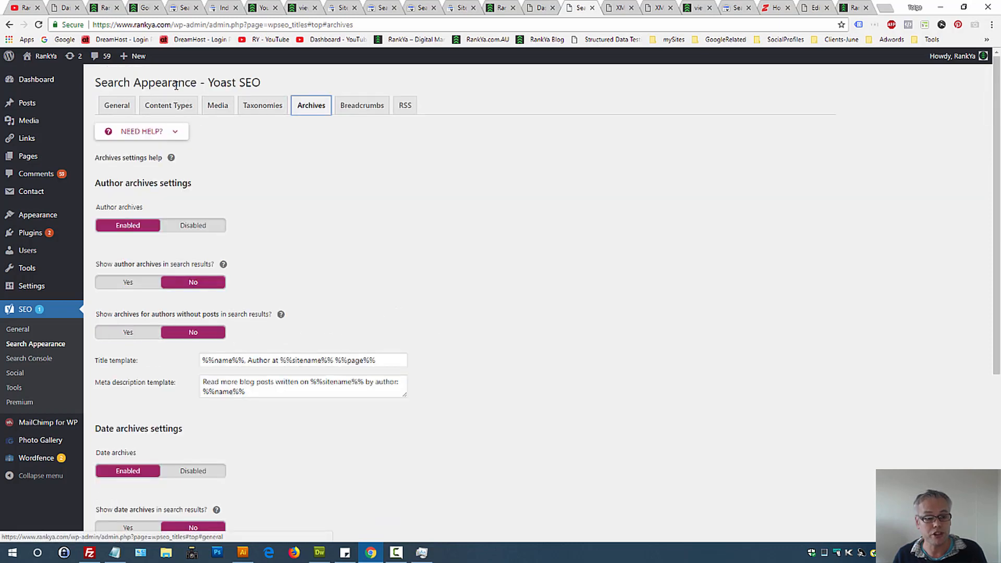
pyautogui.moveTo(362, 181)
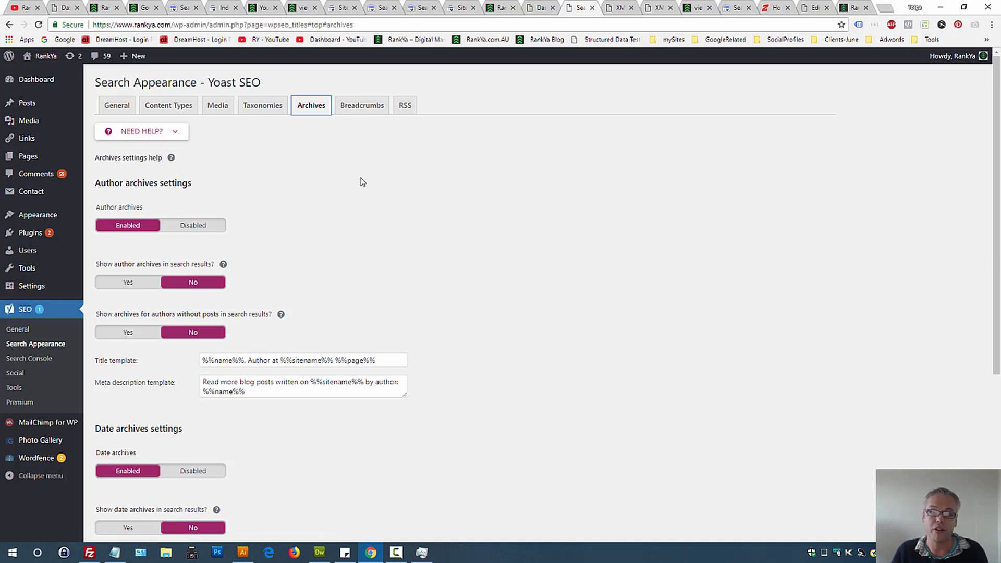
pyautogui.moveTo(678, 72)
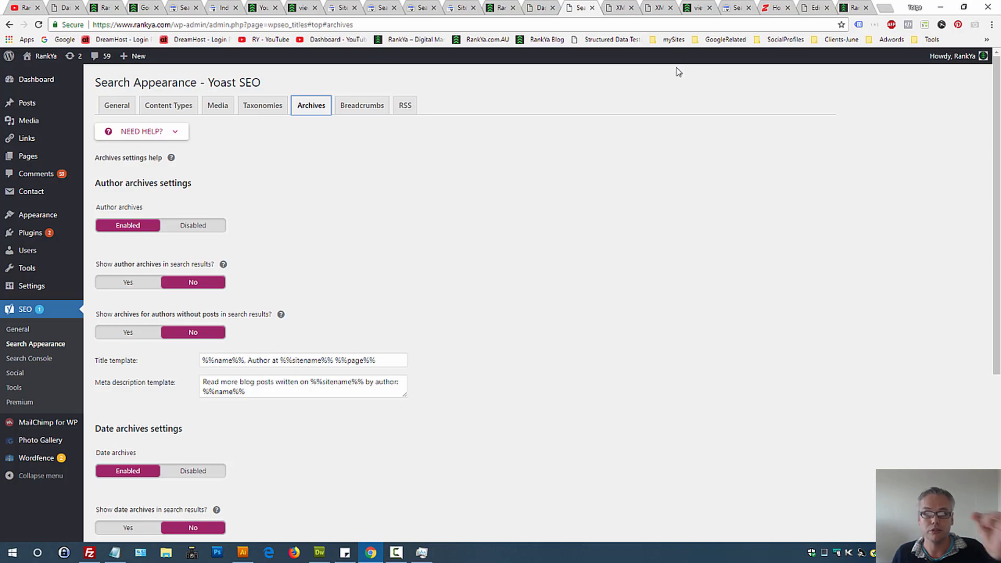